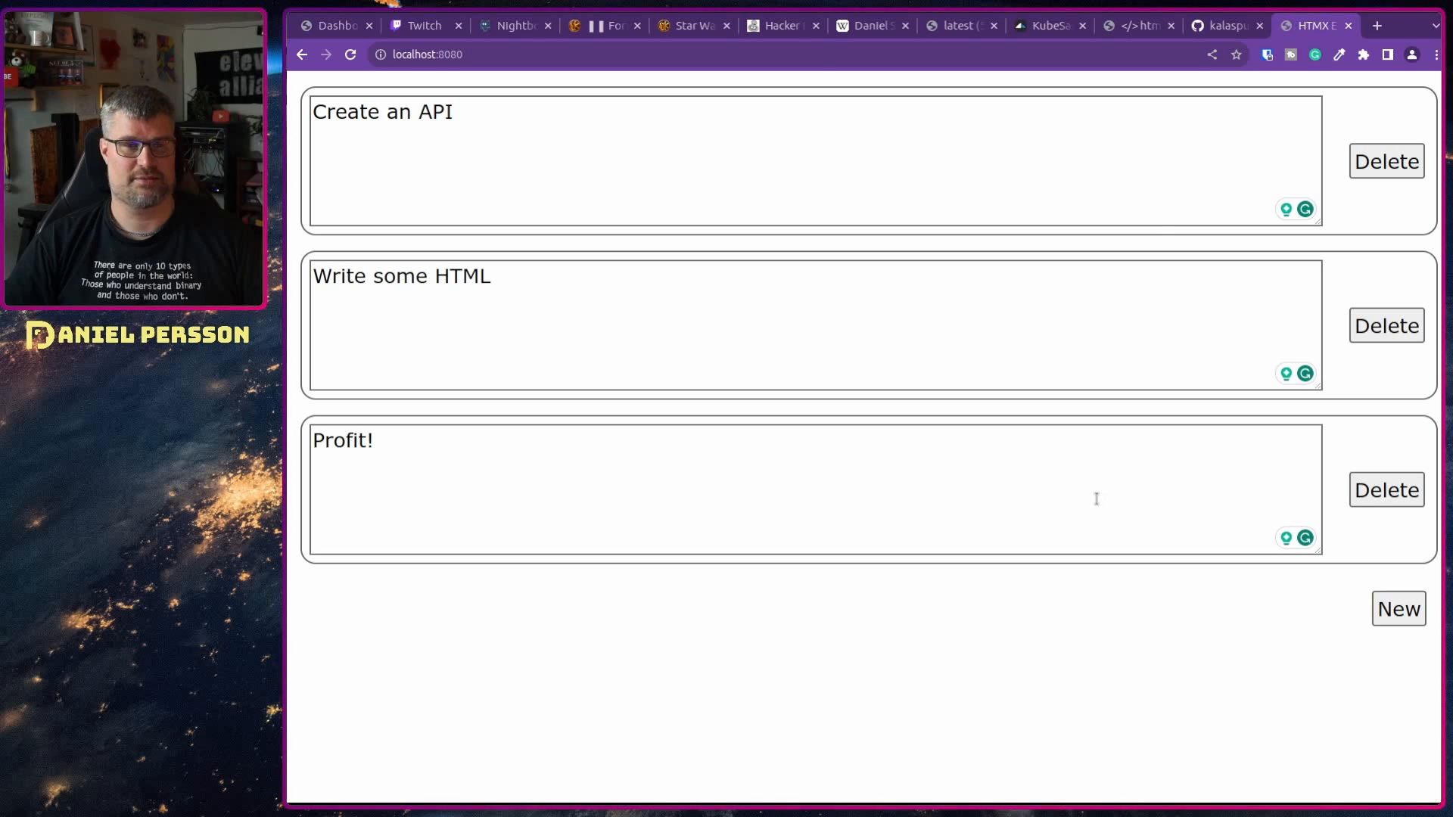
pyautogui.moveTo(787, 486)
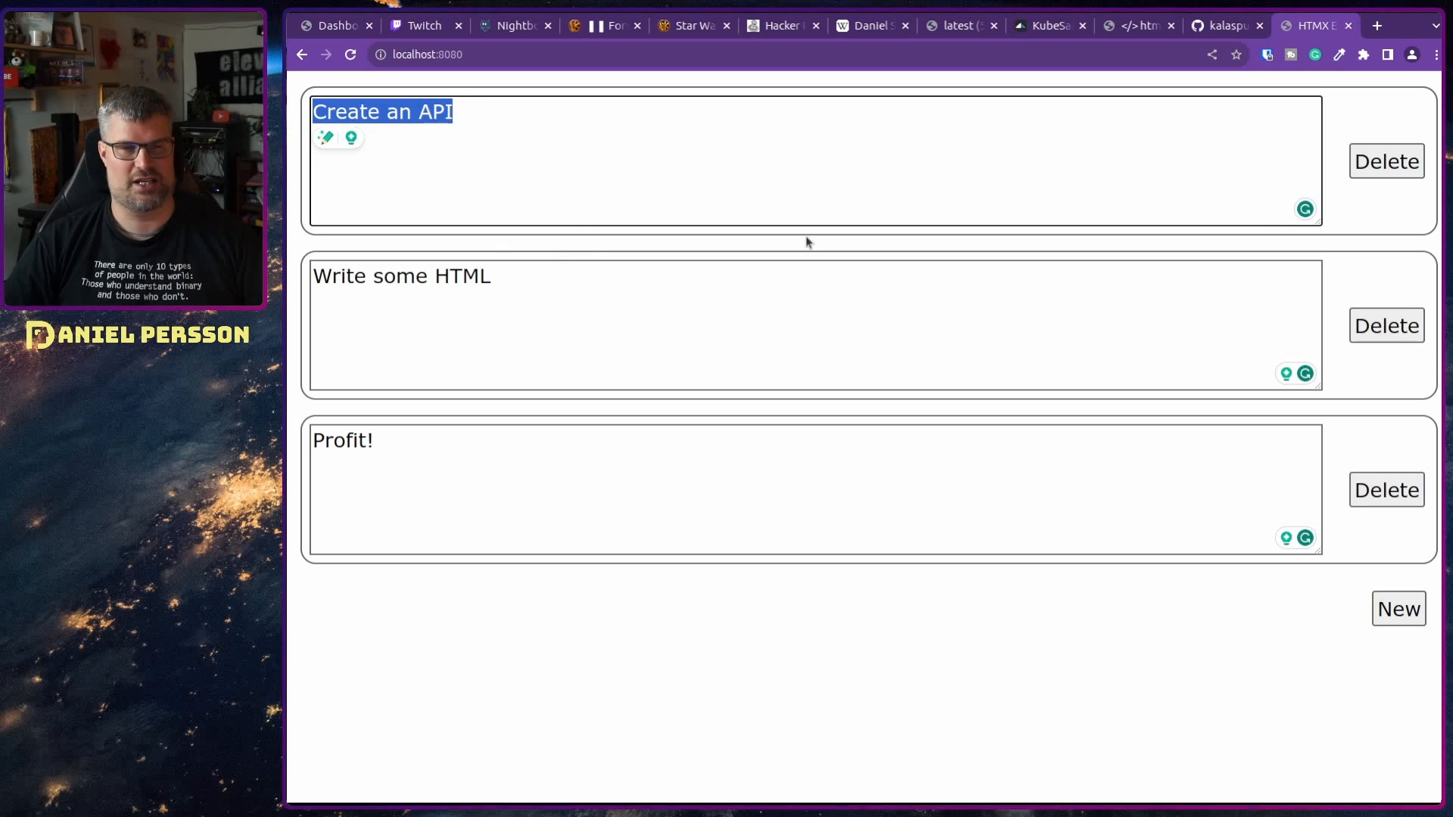
# - Add a new empty note card and delete the 'Write some CSS' note
pyautogui.doubleClick(402, 276)
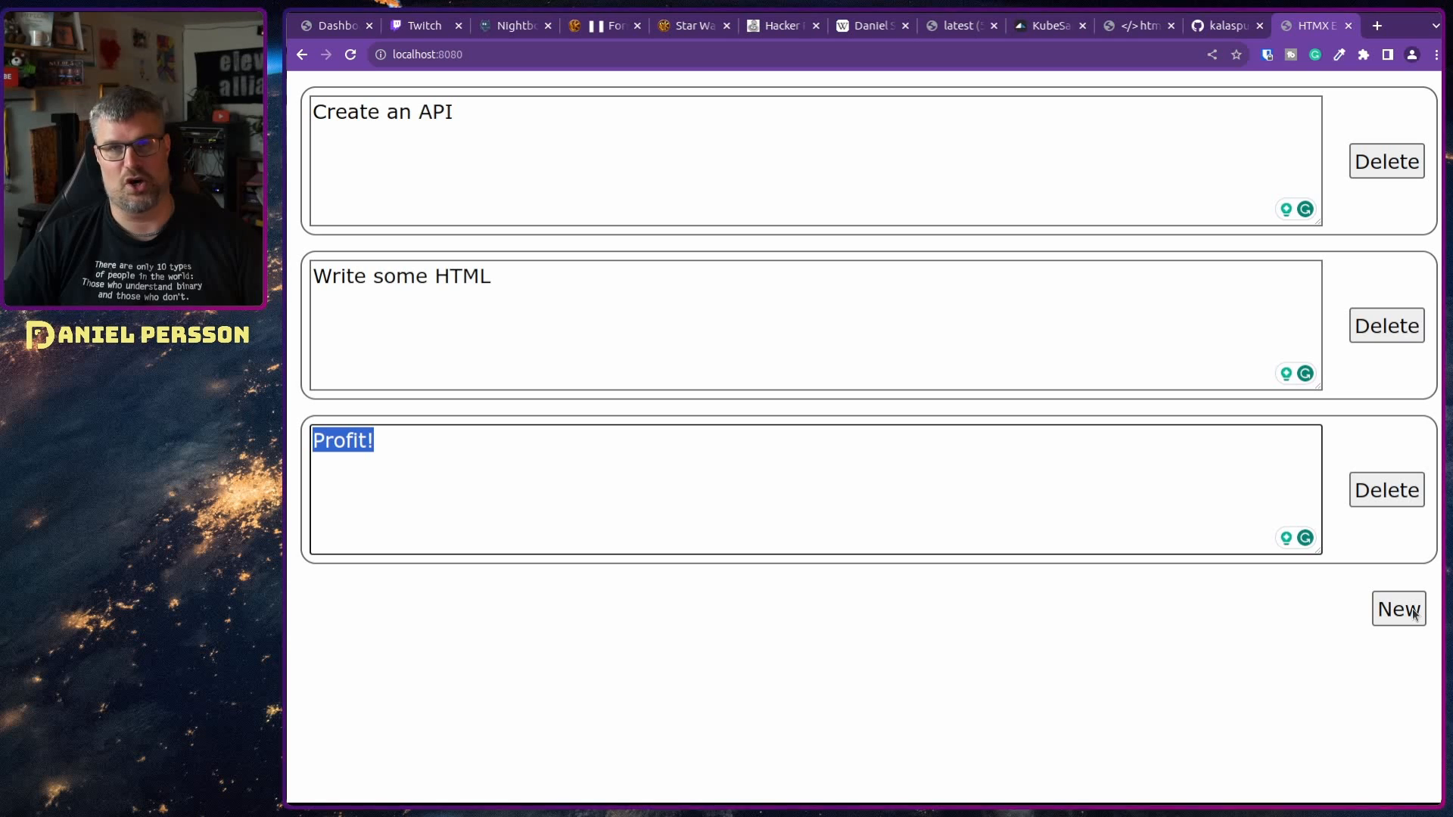
pyautogui.click(1399, 608)
pyautogui.write('C')
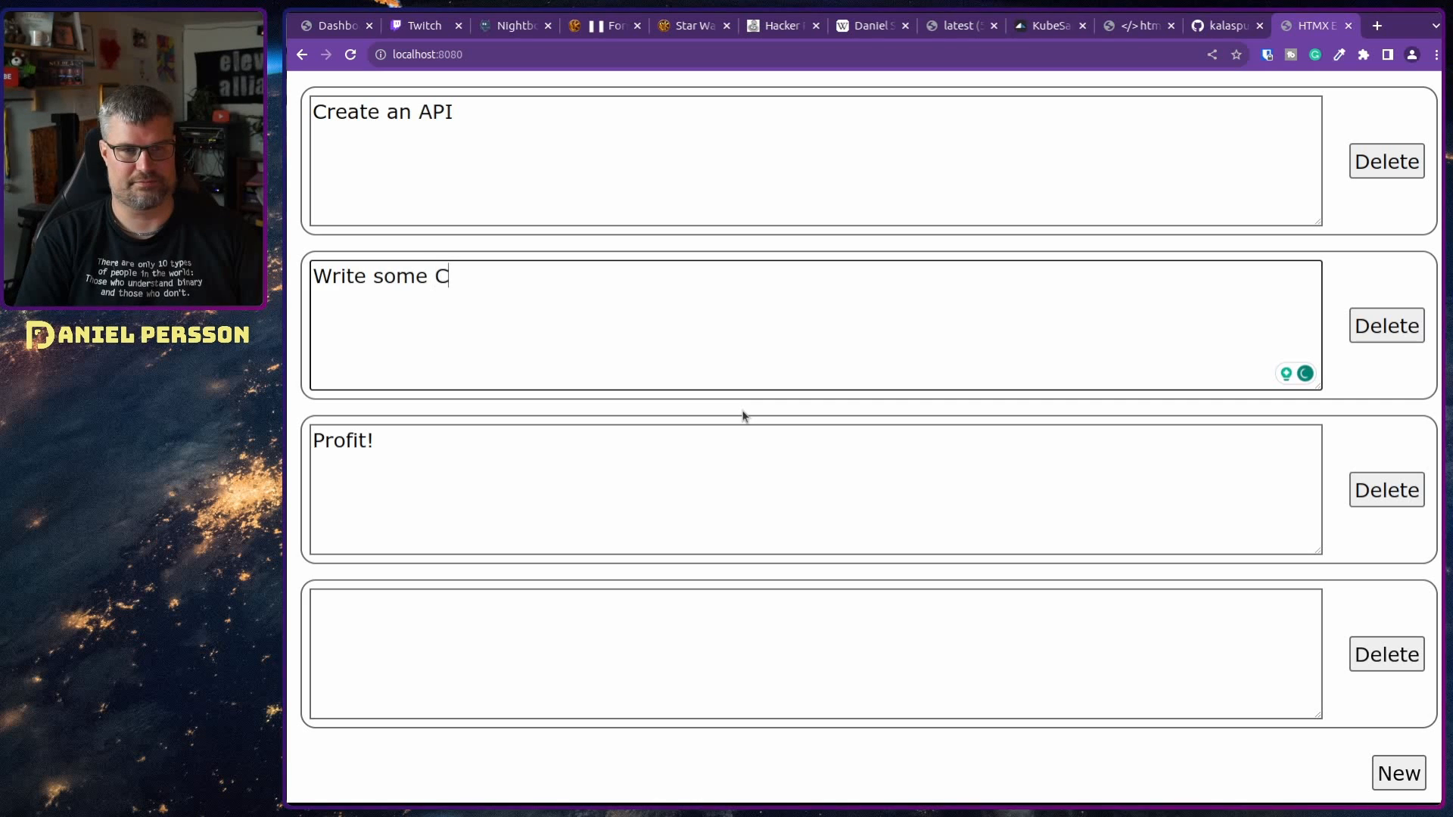
pyautogui.write('SS')
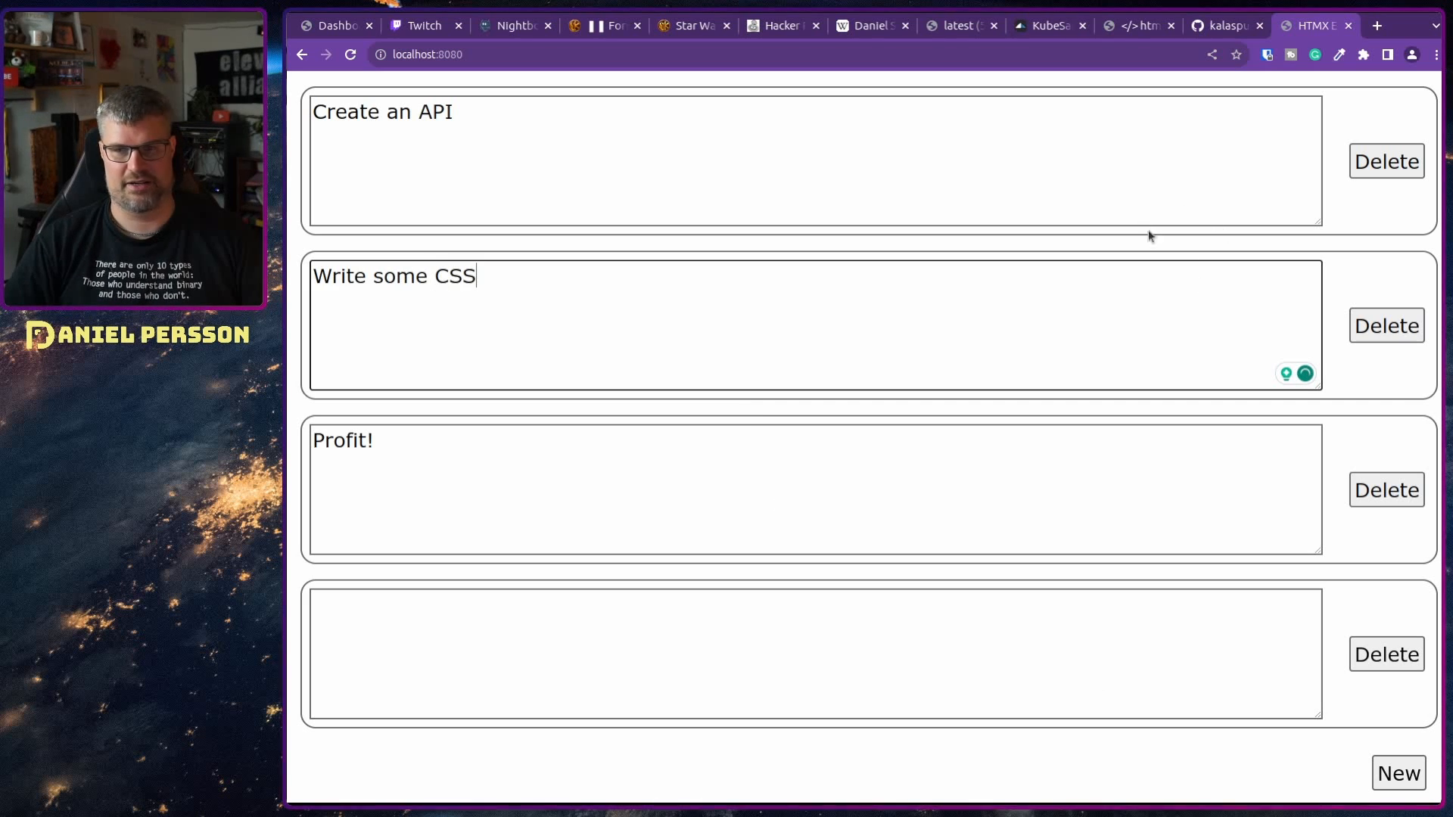
pyautogui.click(1387, 325)
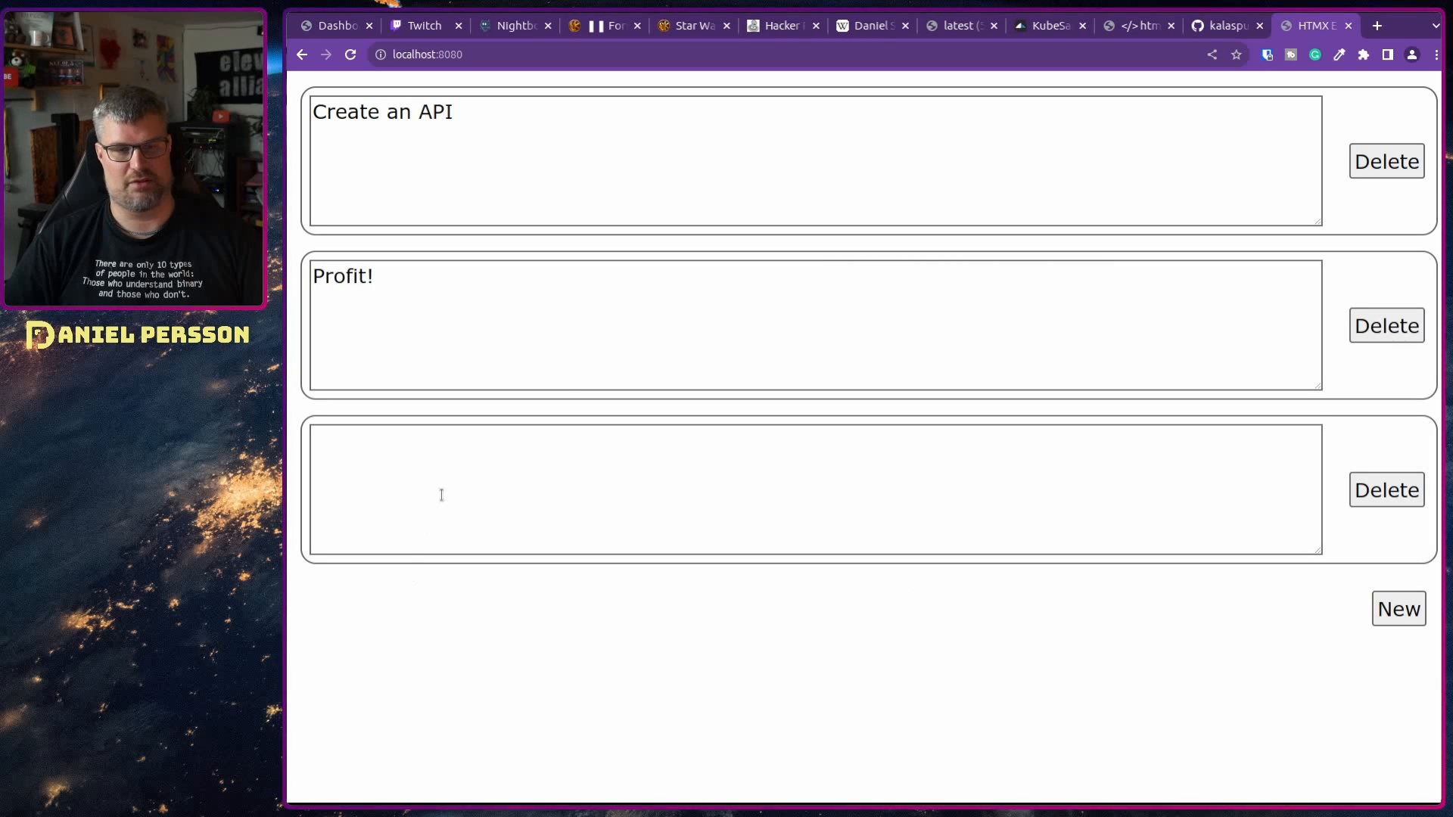
# - Fill the empty card with 'So i think this works pretty well.'
pyautogui.write('So i thinkl')
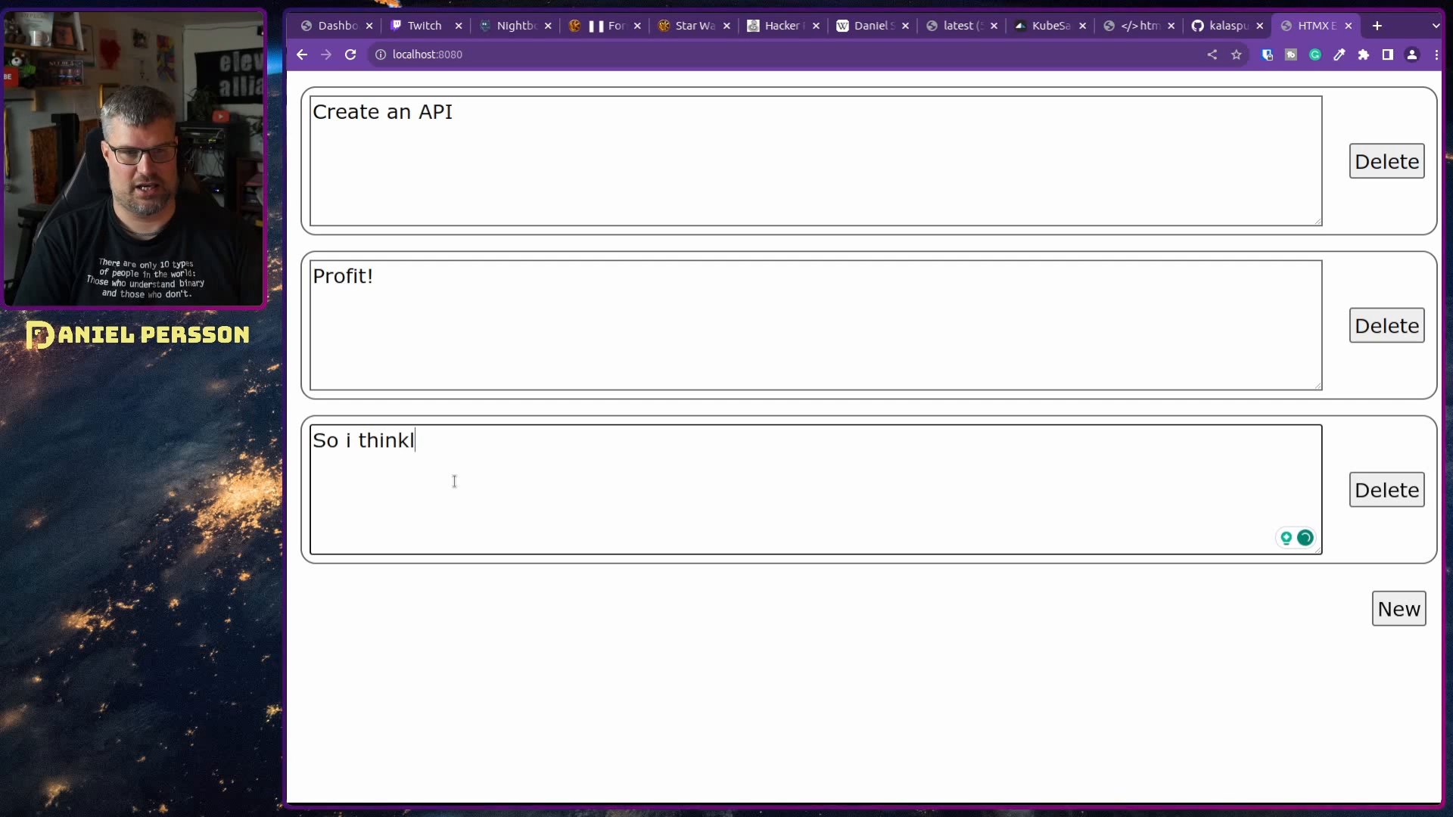
pyautogui.write('this work')
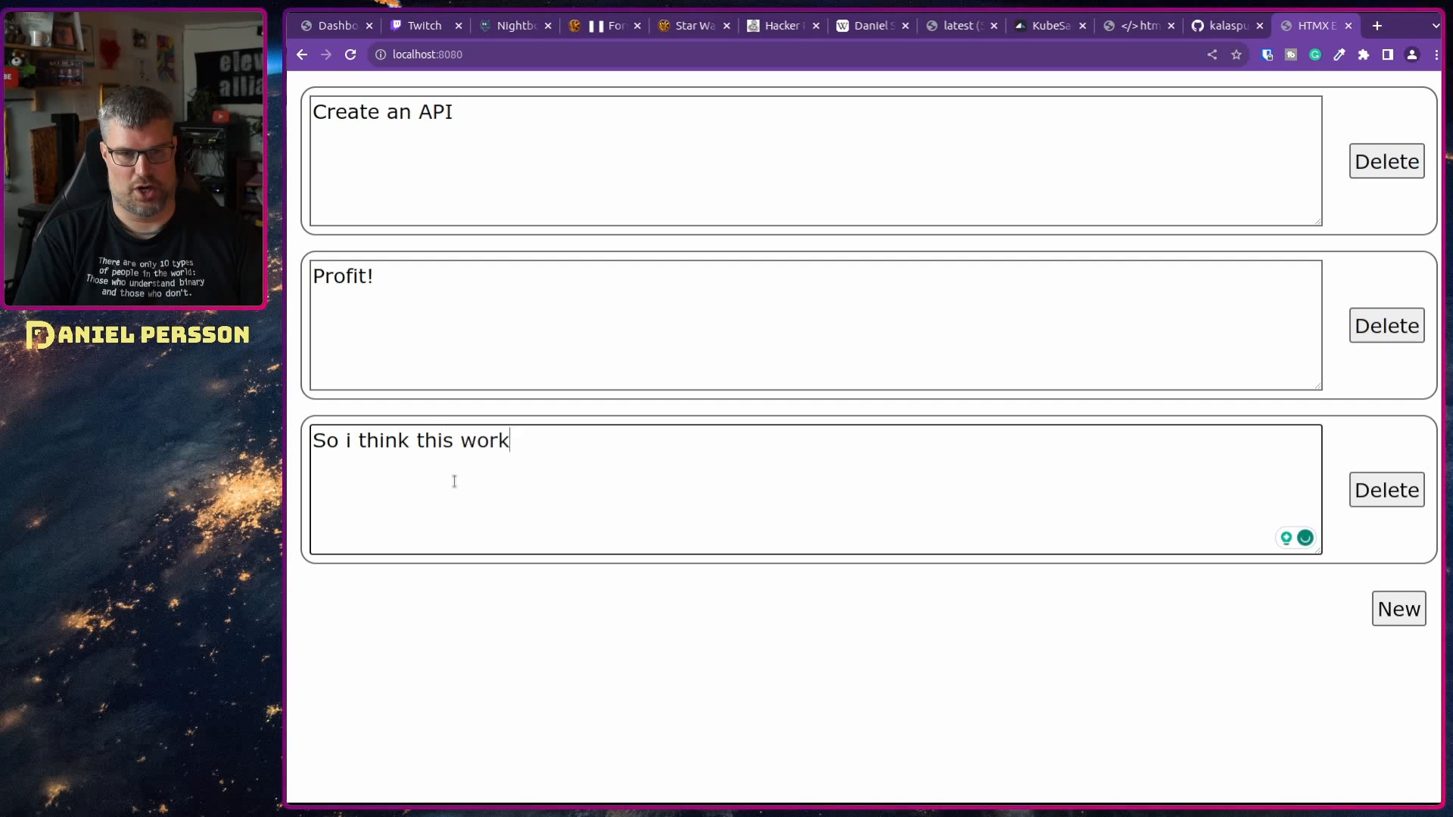
pyautogui.write('s pretty well')
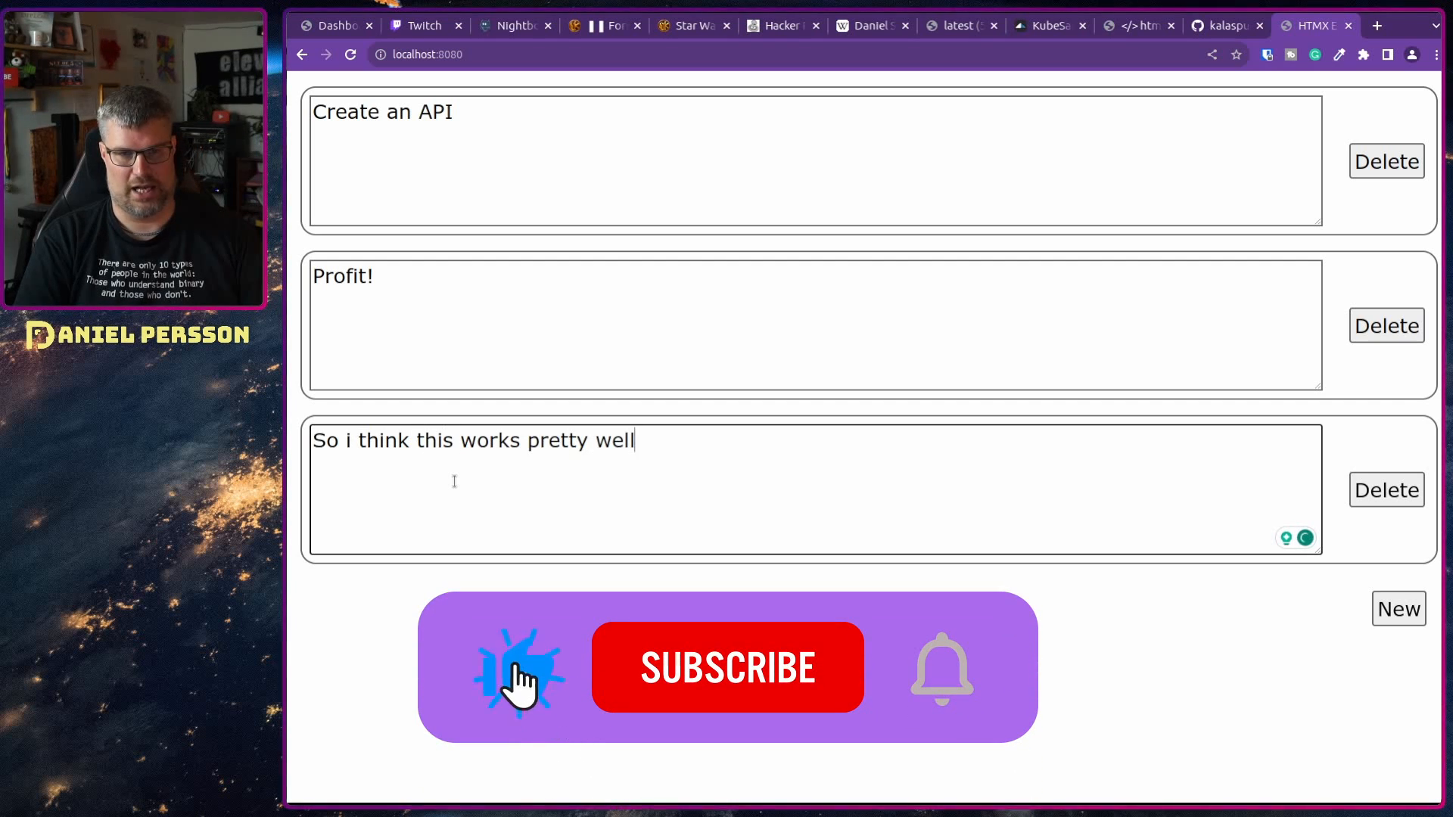
pyautogui.write('.')
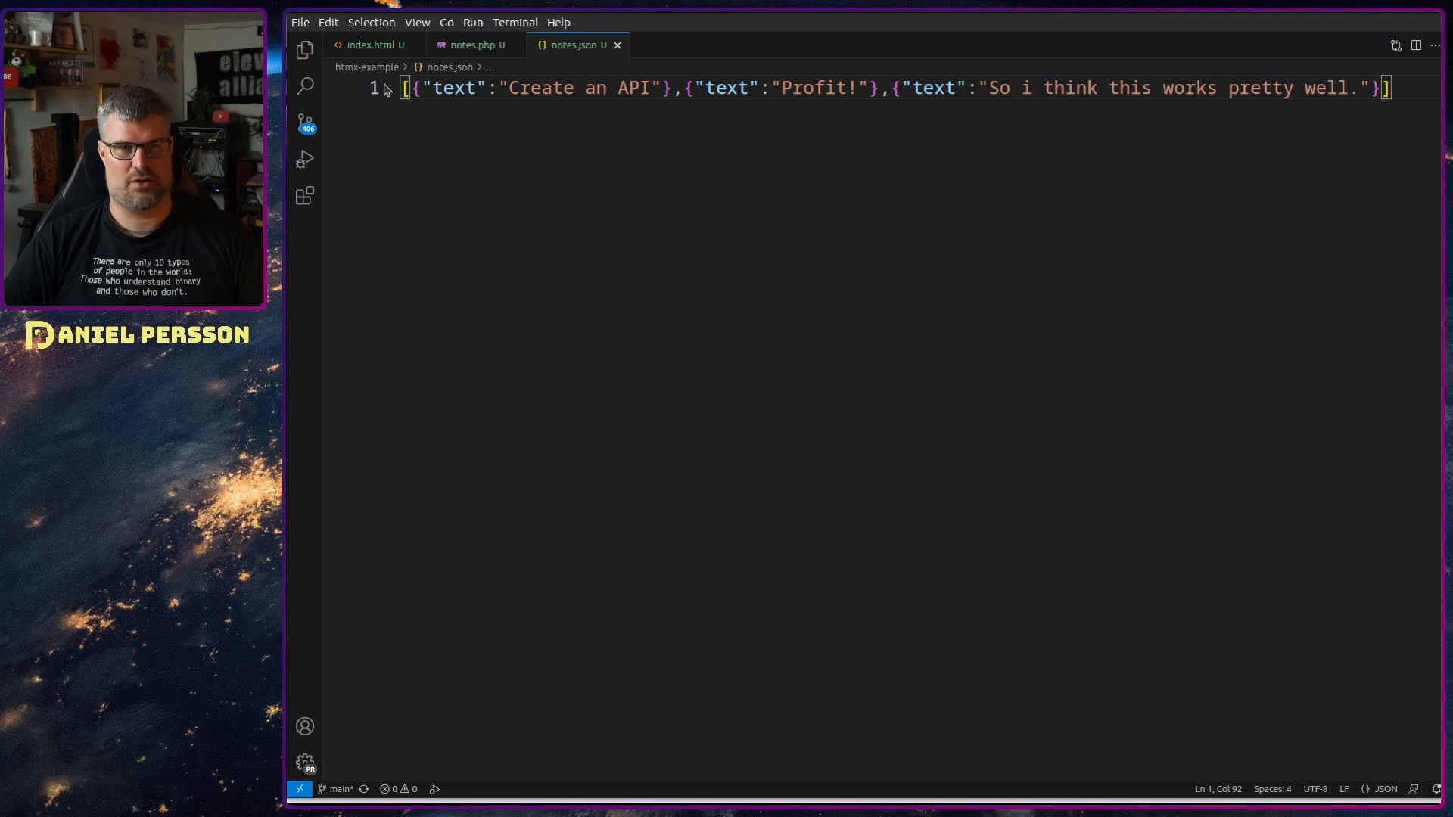
# - Switch to the VS Code editor tab to inspect the saved notes
pyautogui.click(371, 45)
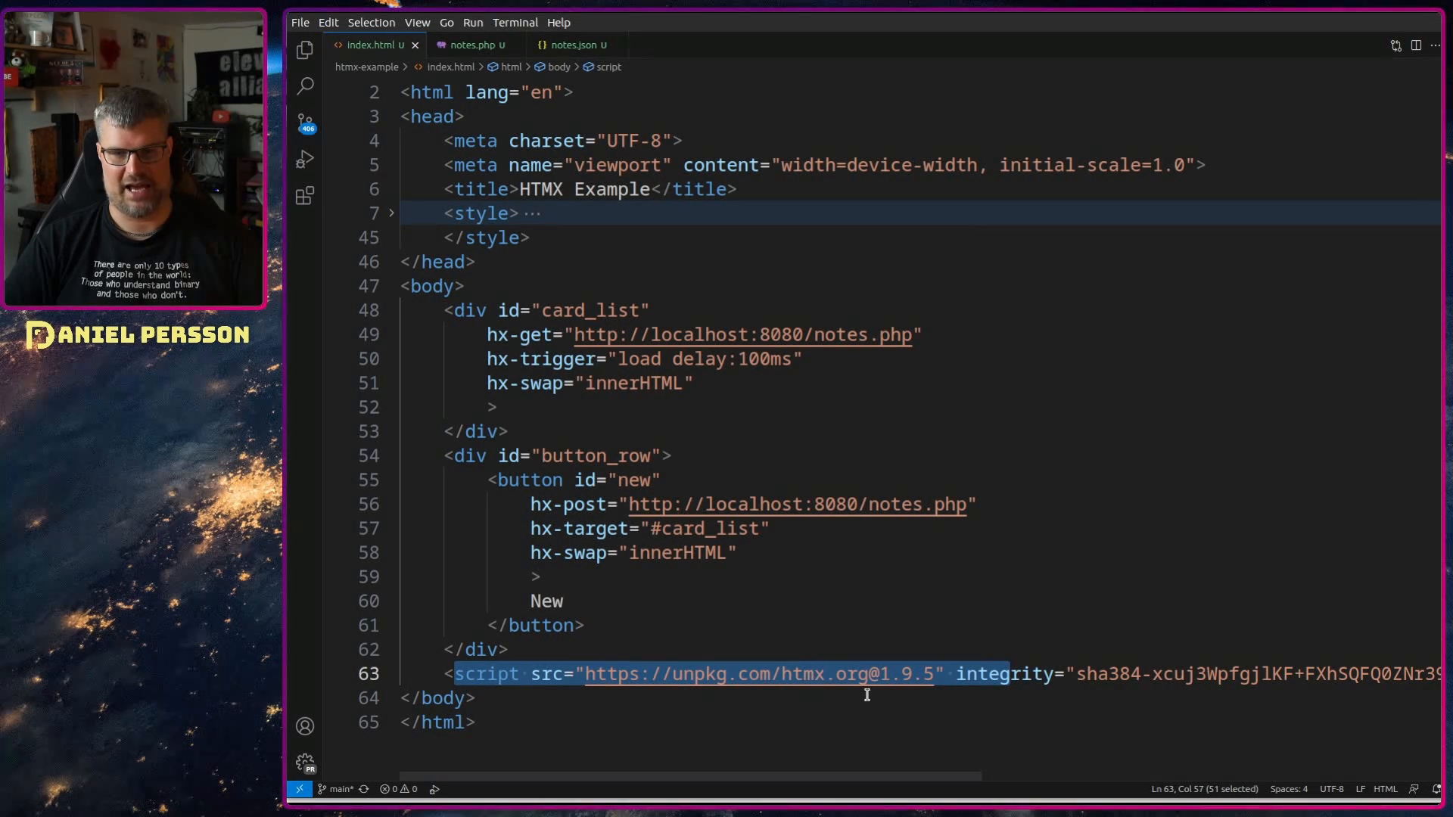
# - Point out index.html's hx-get notes.php URL and the load delay trigger
pyautogui.hscroll(3)
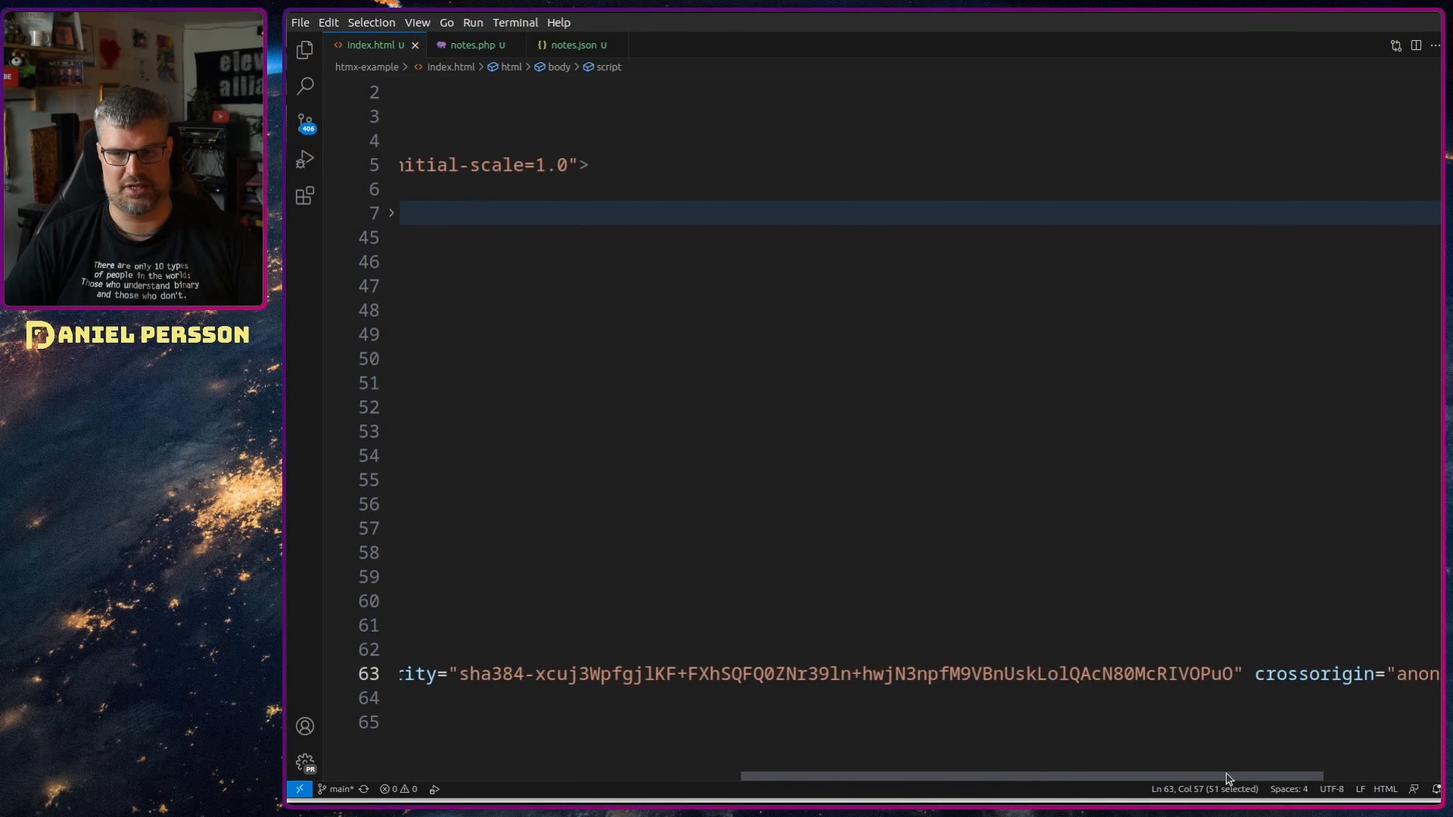
pyautogui.hscroll(-3)
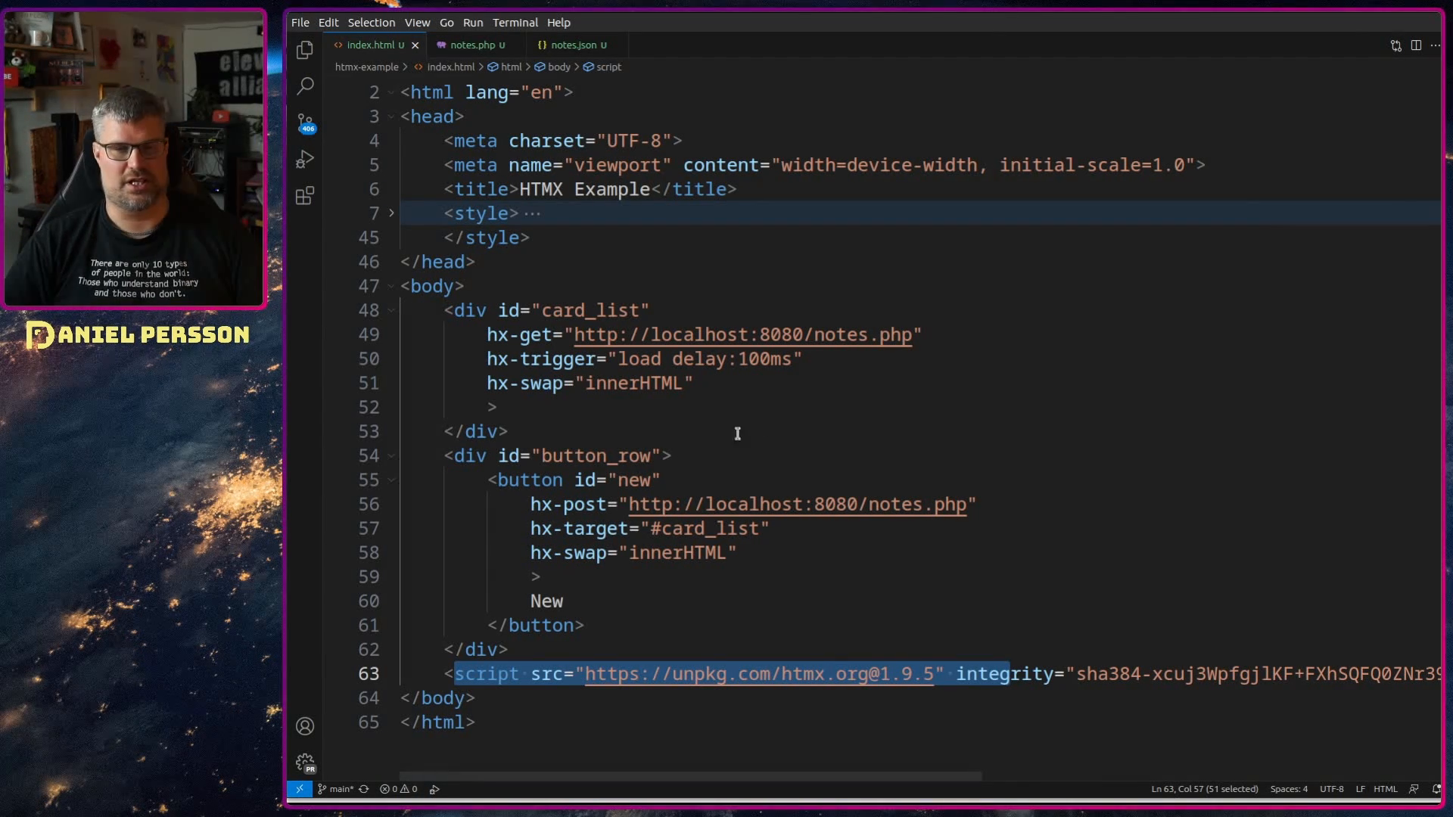
pyautogui.moveTo(598, 388)
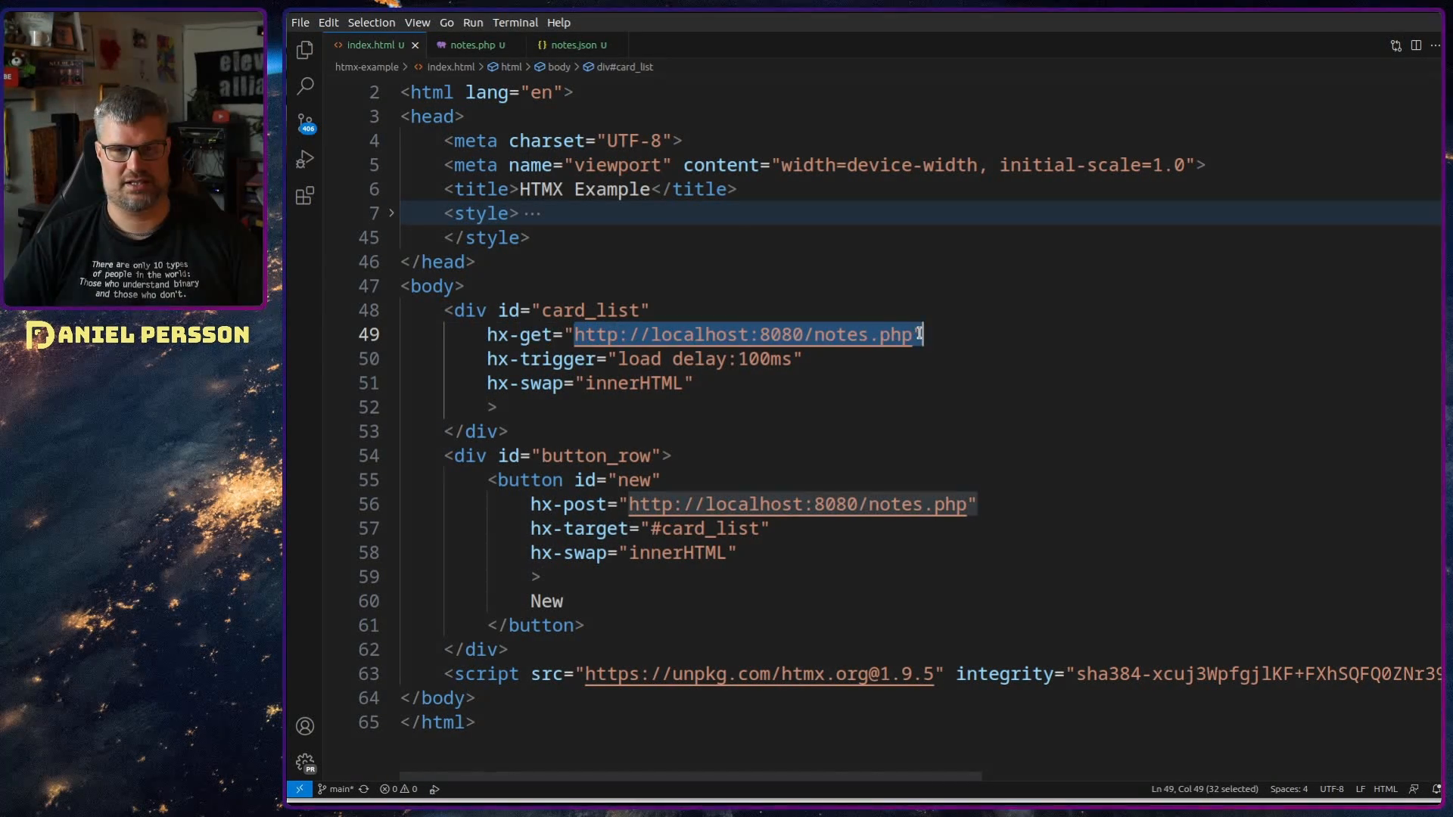
pyautogui.click(917, 335)
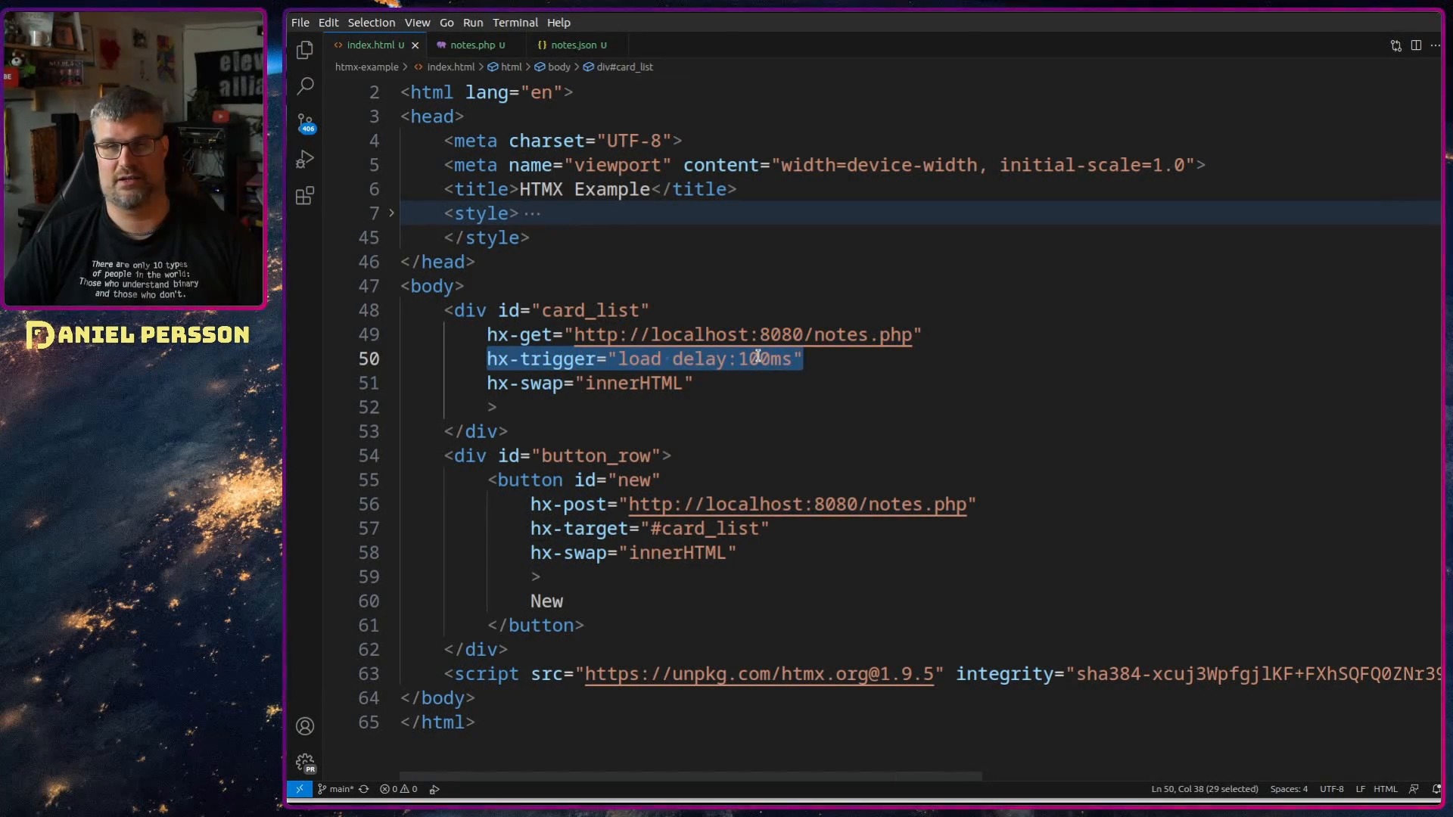
pyautogui.click(704, 360)
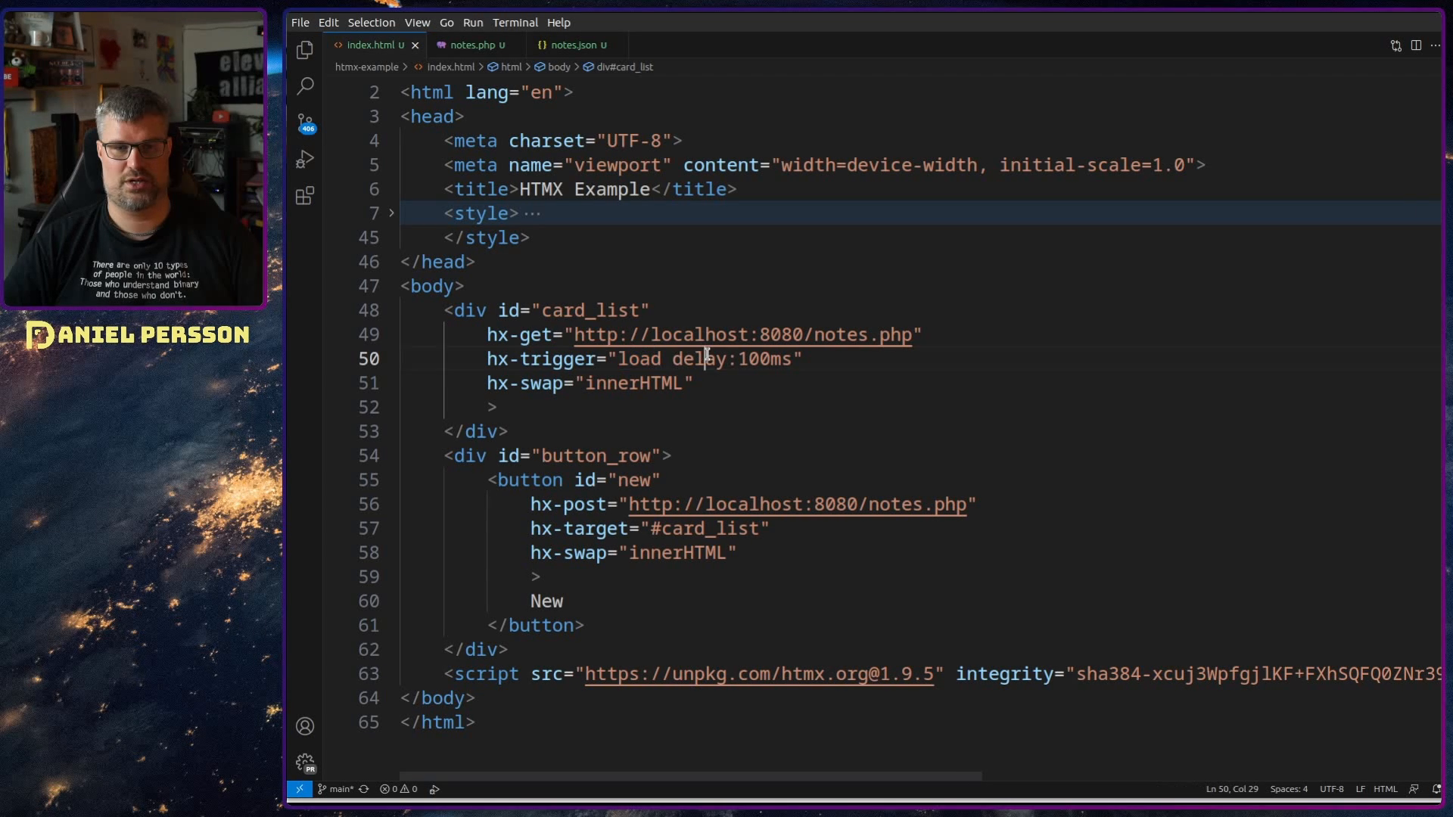
pyautogui.doubleClick(698, 360)
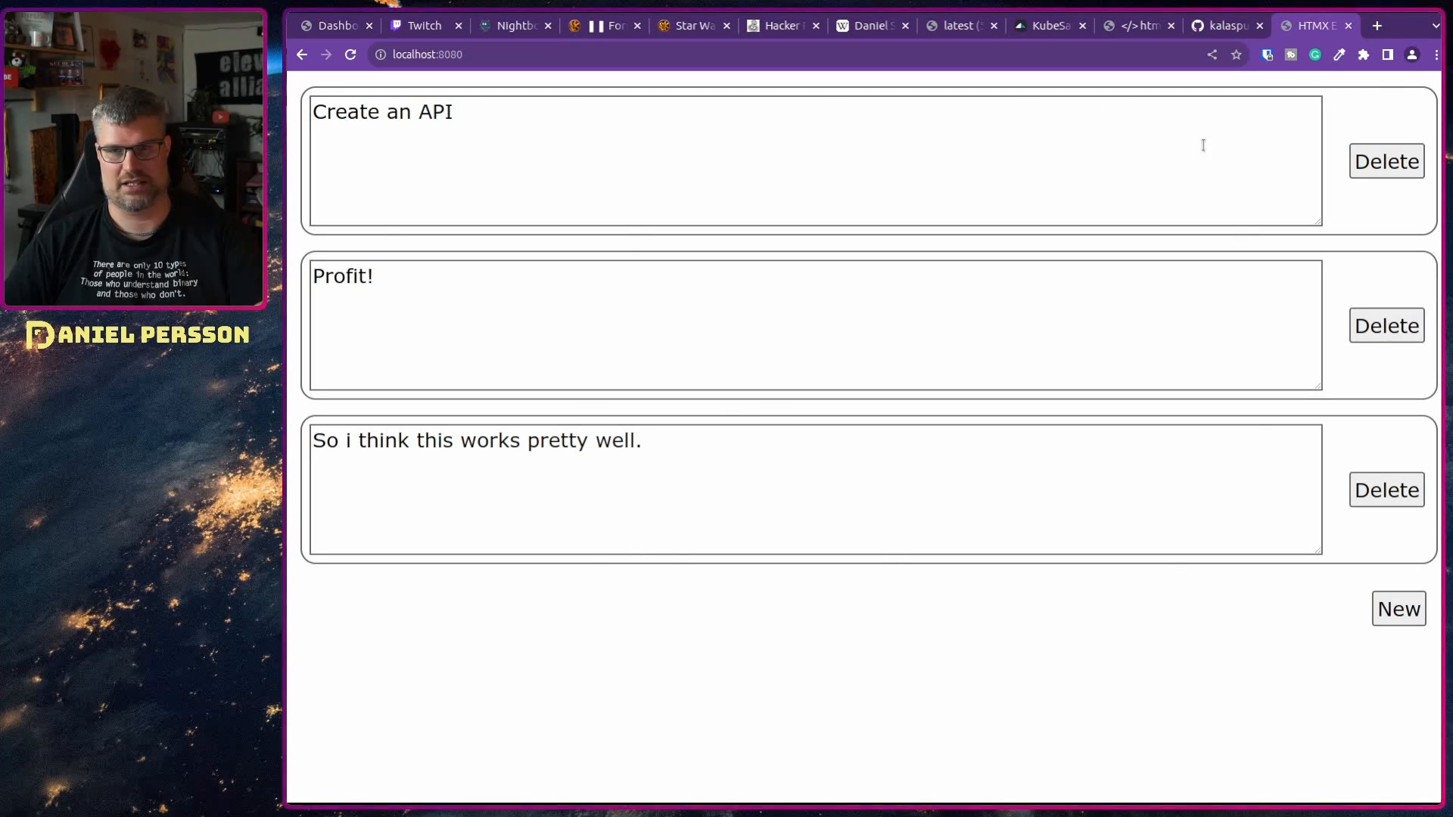
pyautogui.moveTo(830, 527)
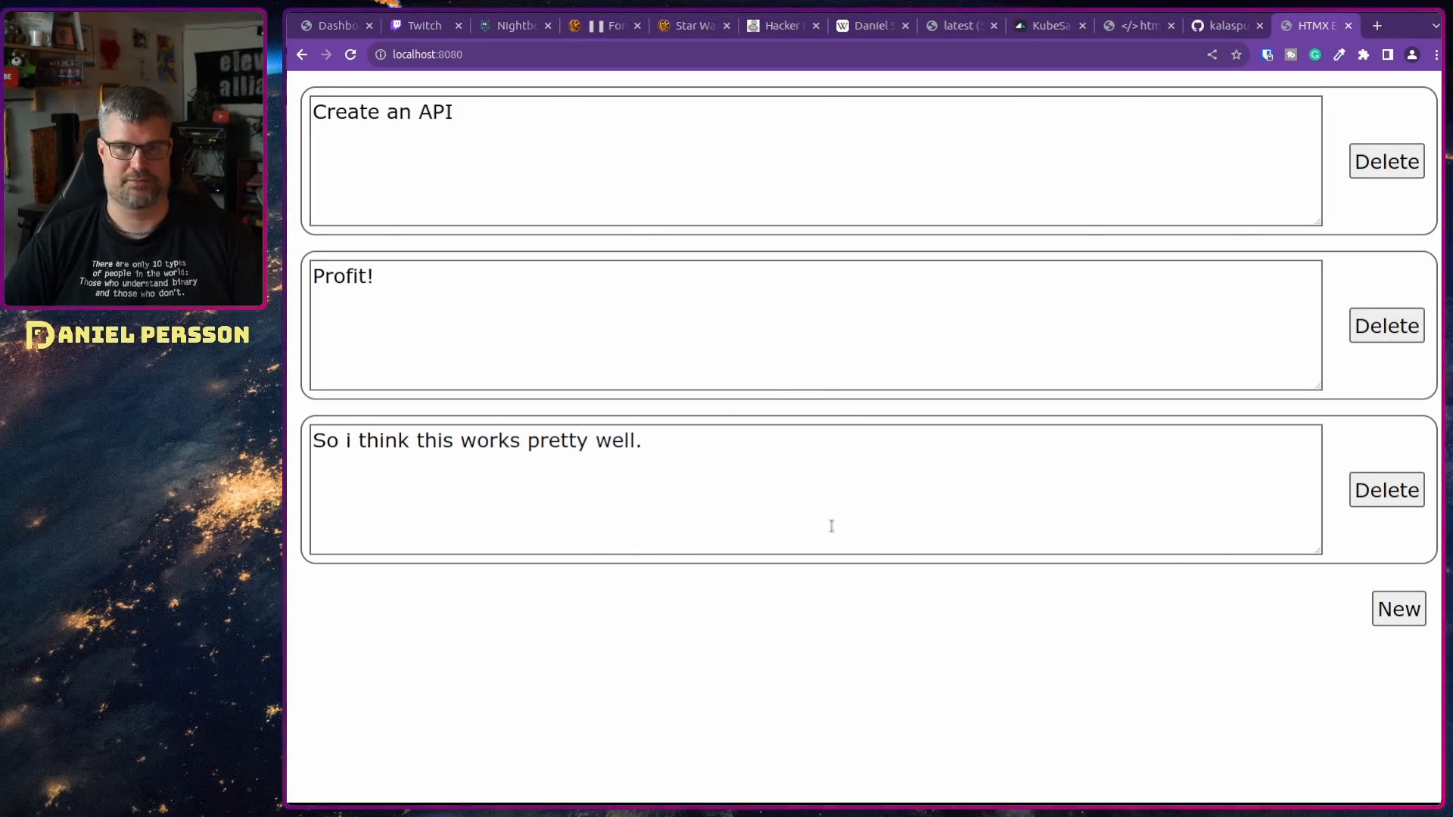
pyautogui.moveTo(858, 203)
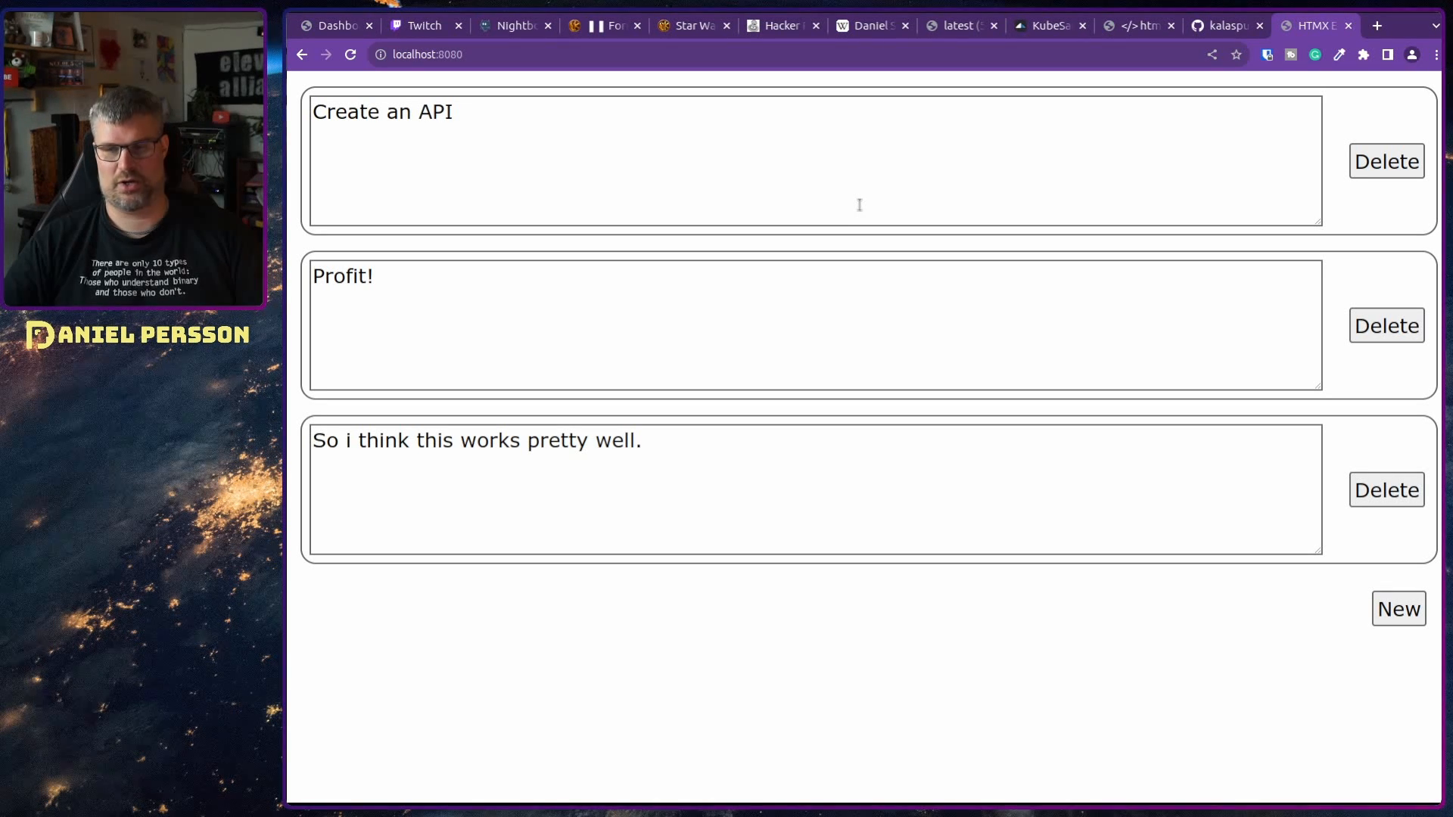
pyautogui.moveTo(860, 211)
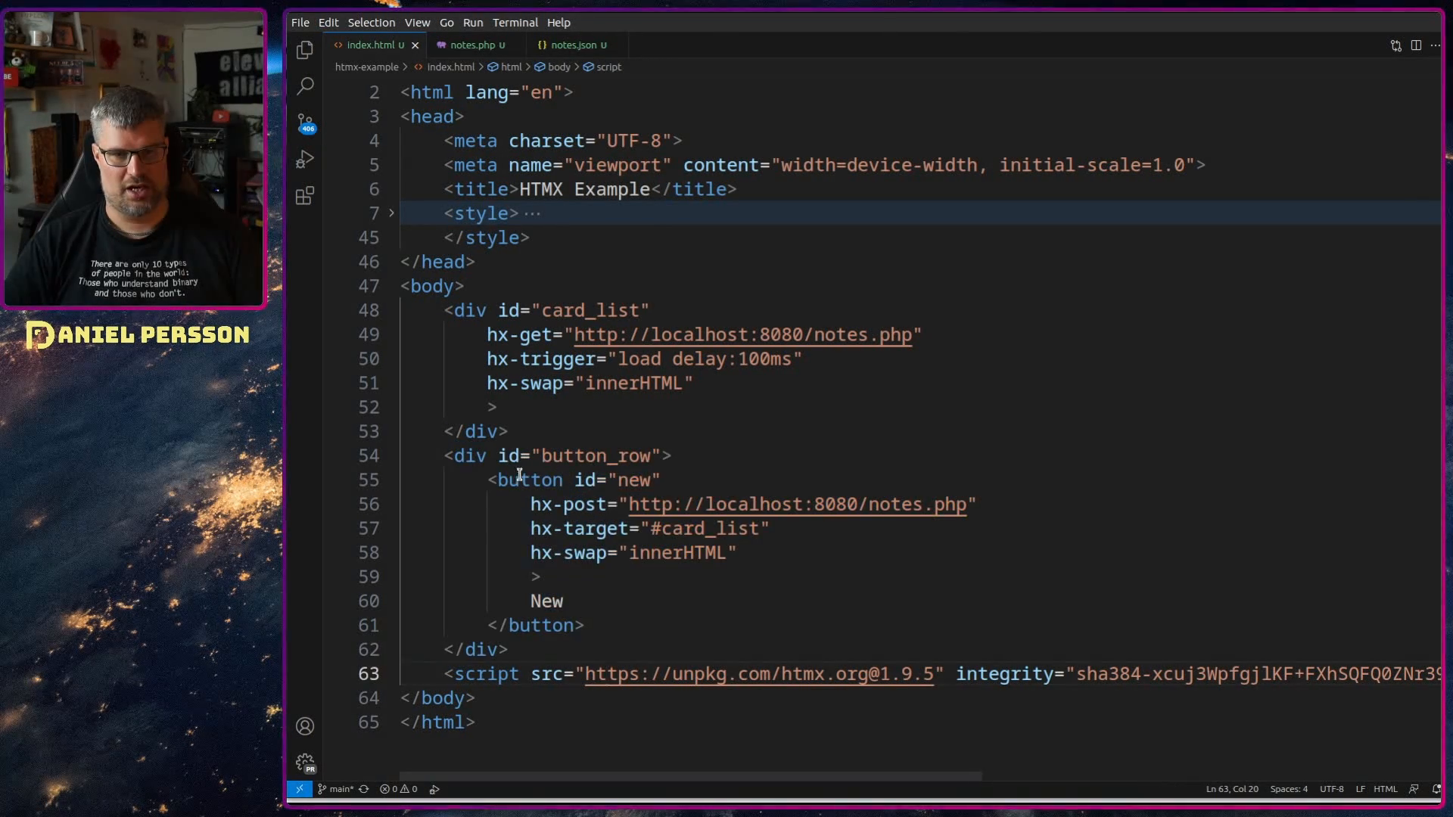
pyautogui.doubleClick(570, 504)
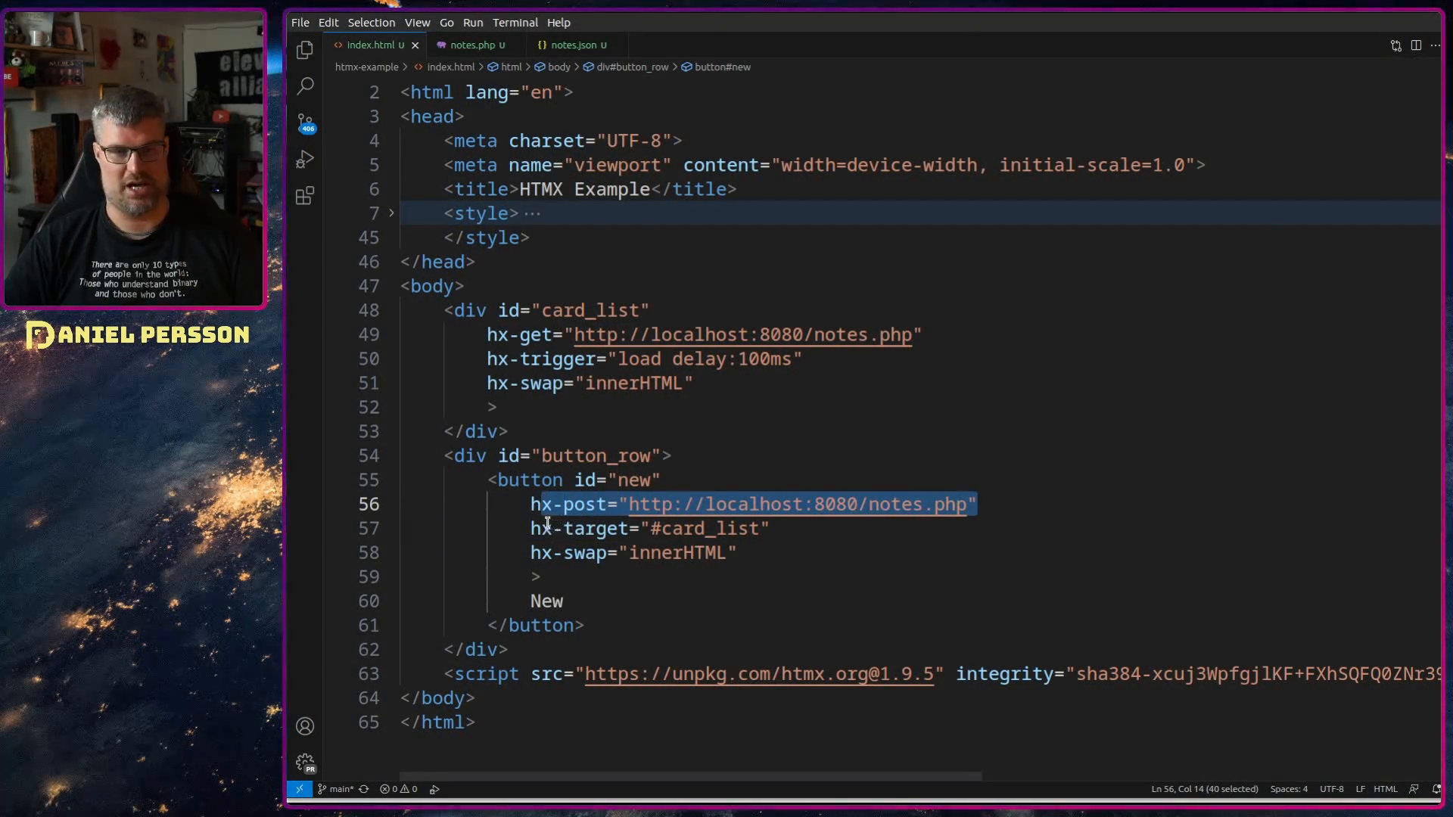
pyautogui.doubleClick(717, 504)
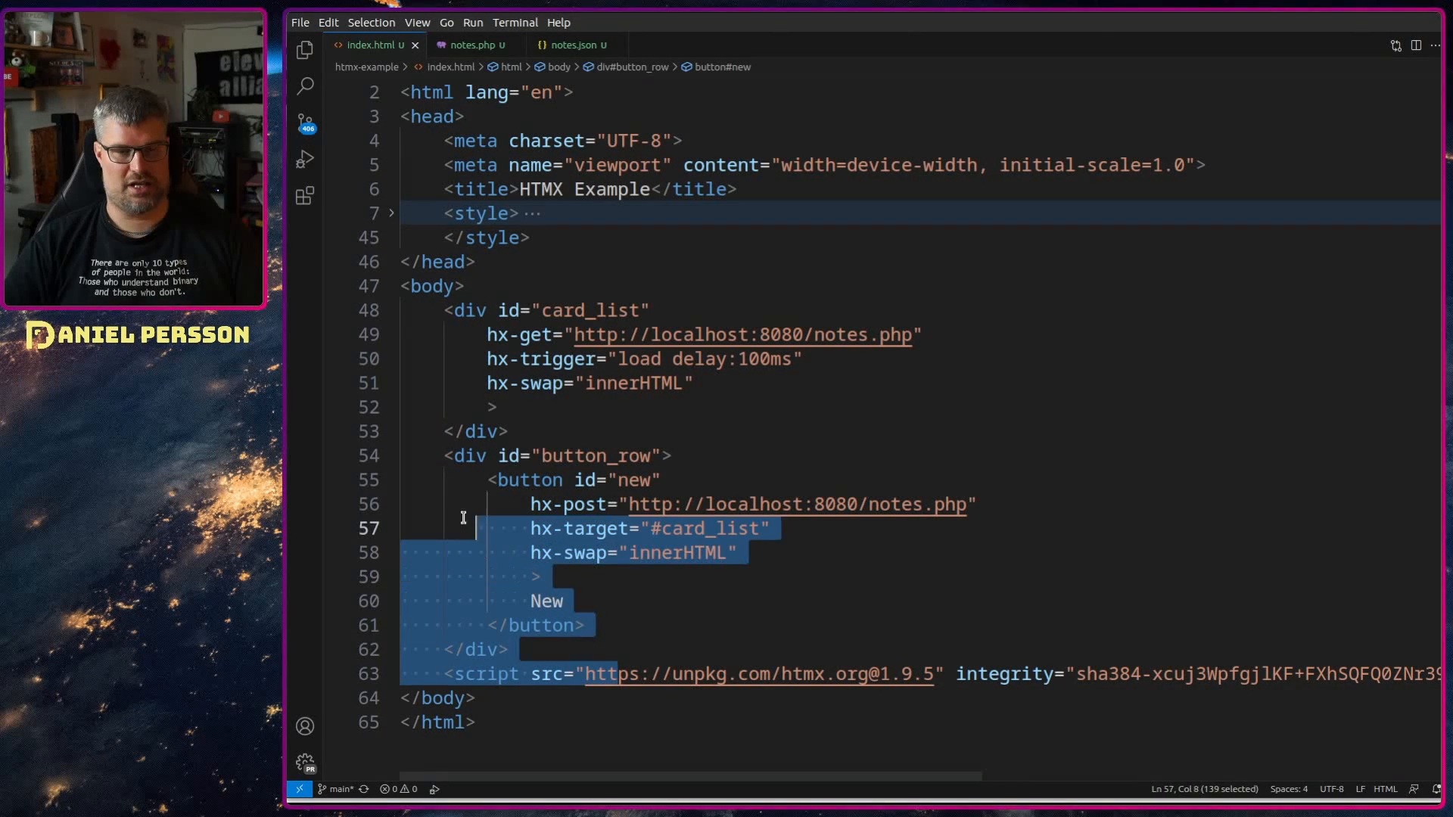
pyautogui.click(516, 408)
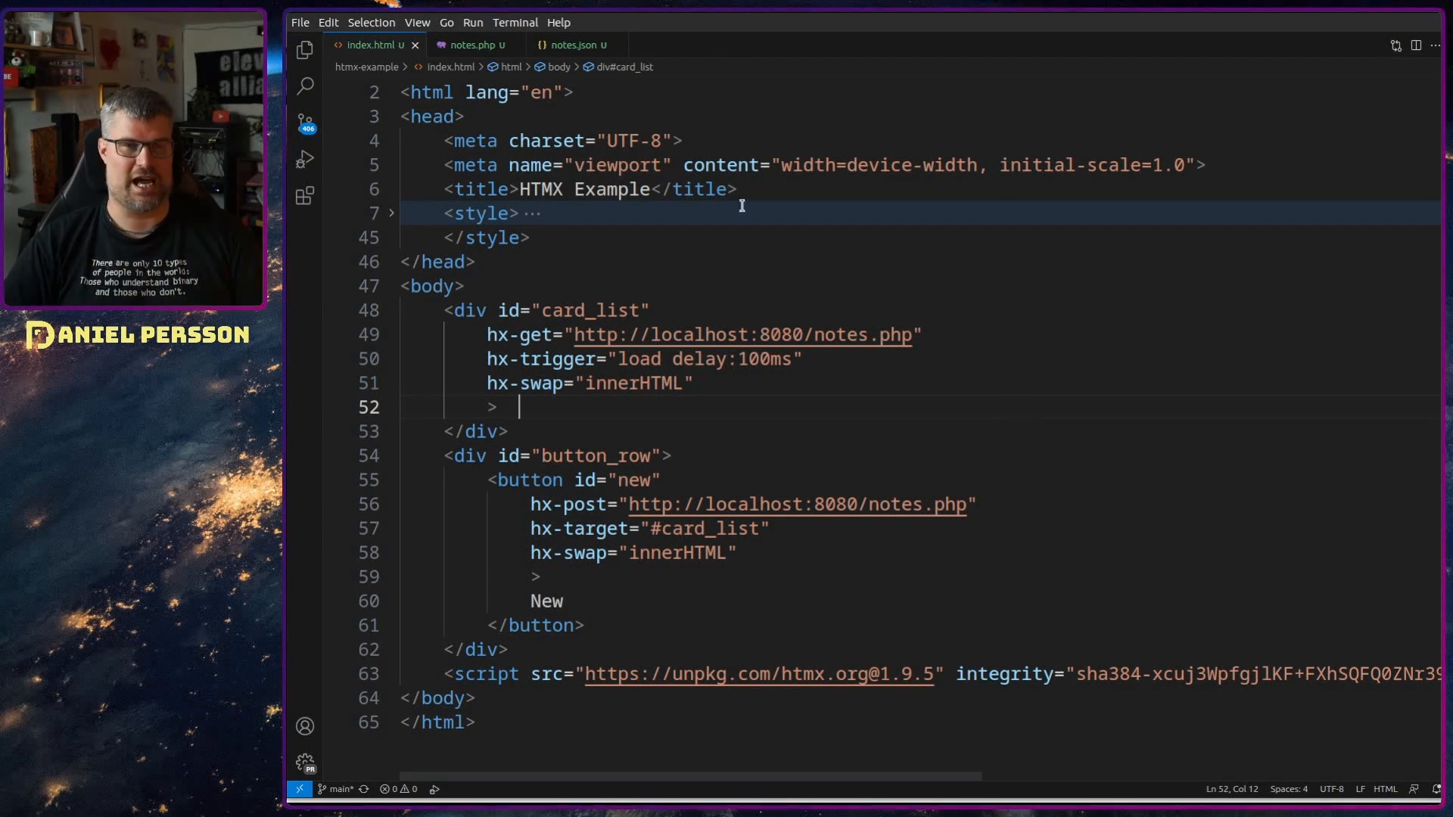
pyautogui.click(472, 45)
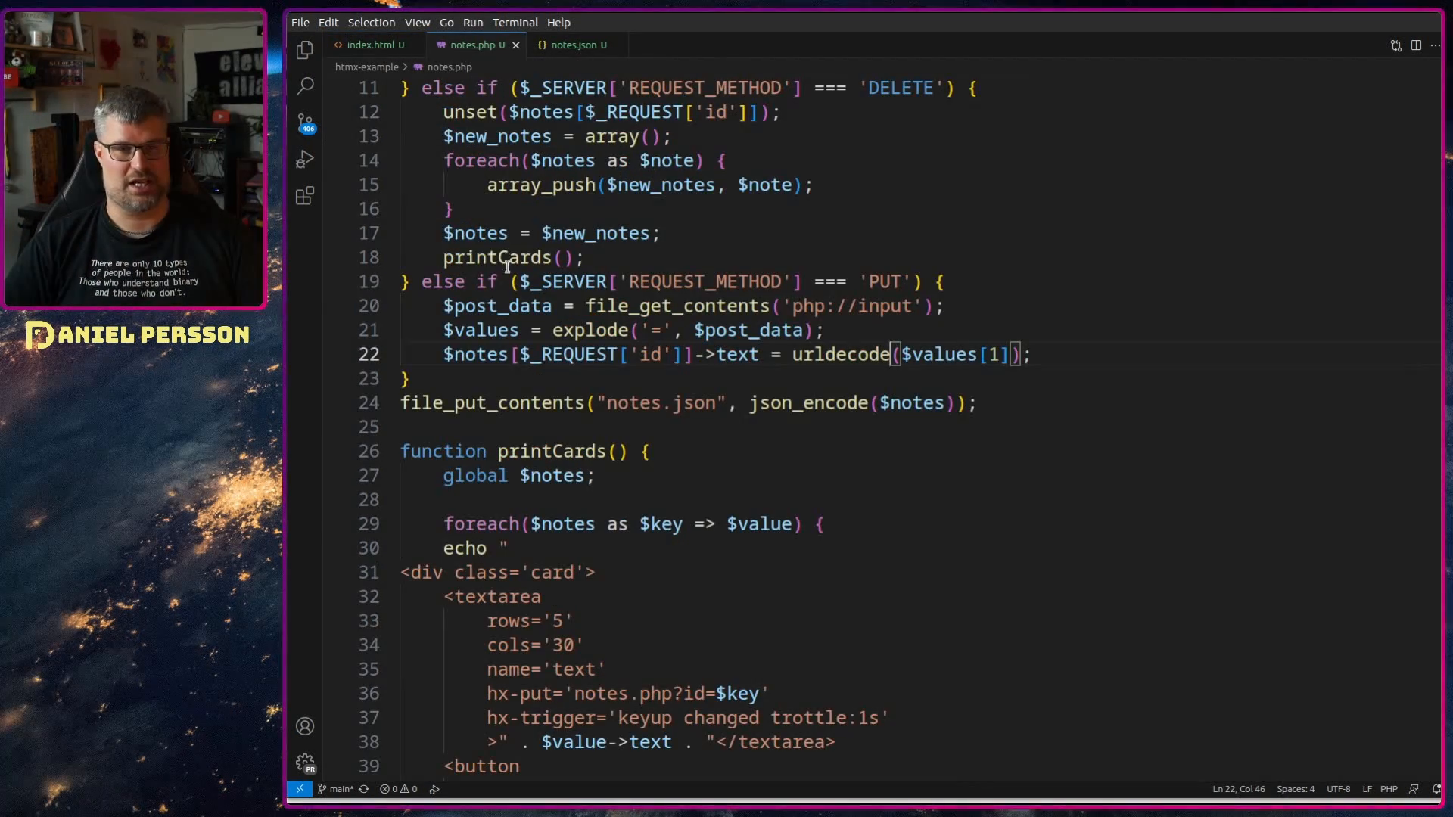
pyautogui.click(389, 282)
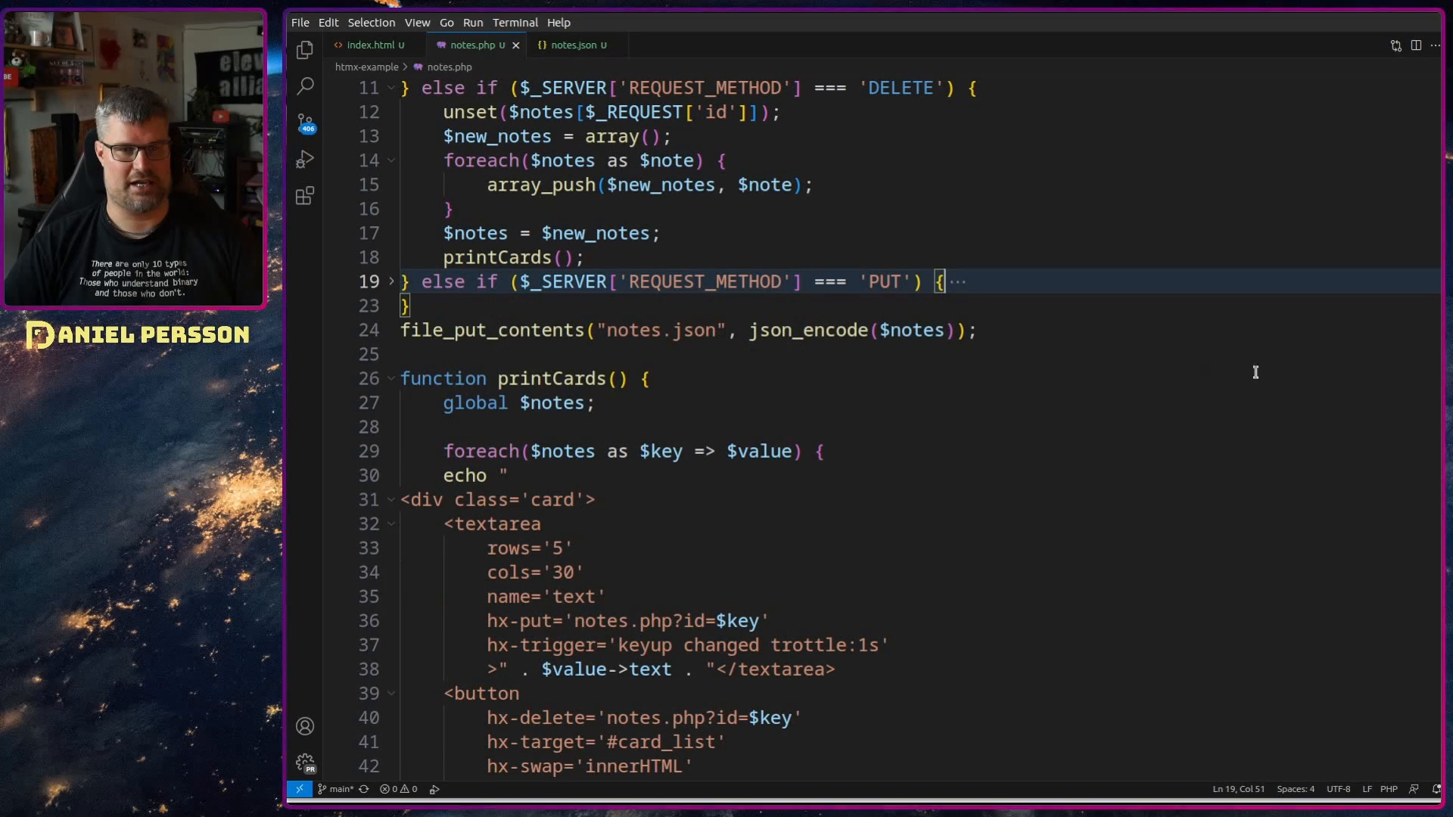
pyautogui.scroll(3)
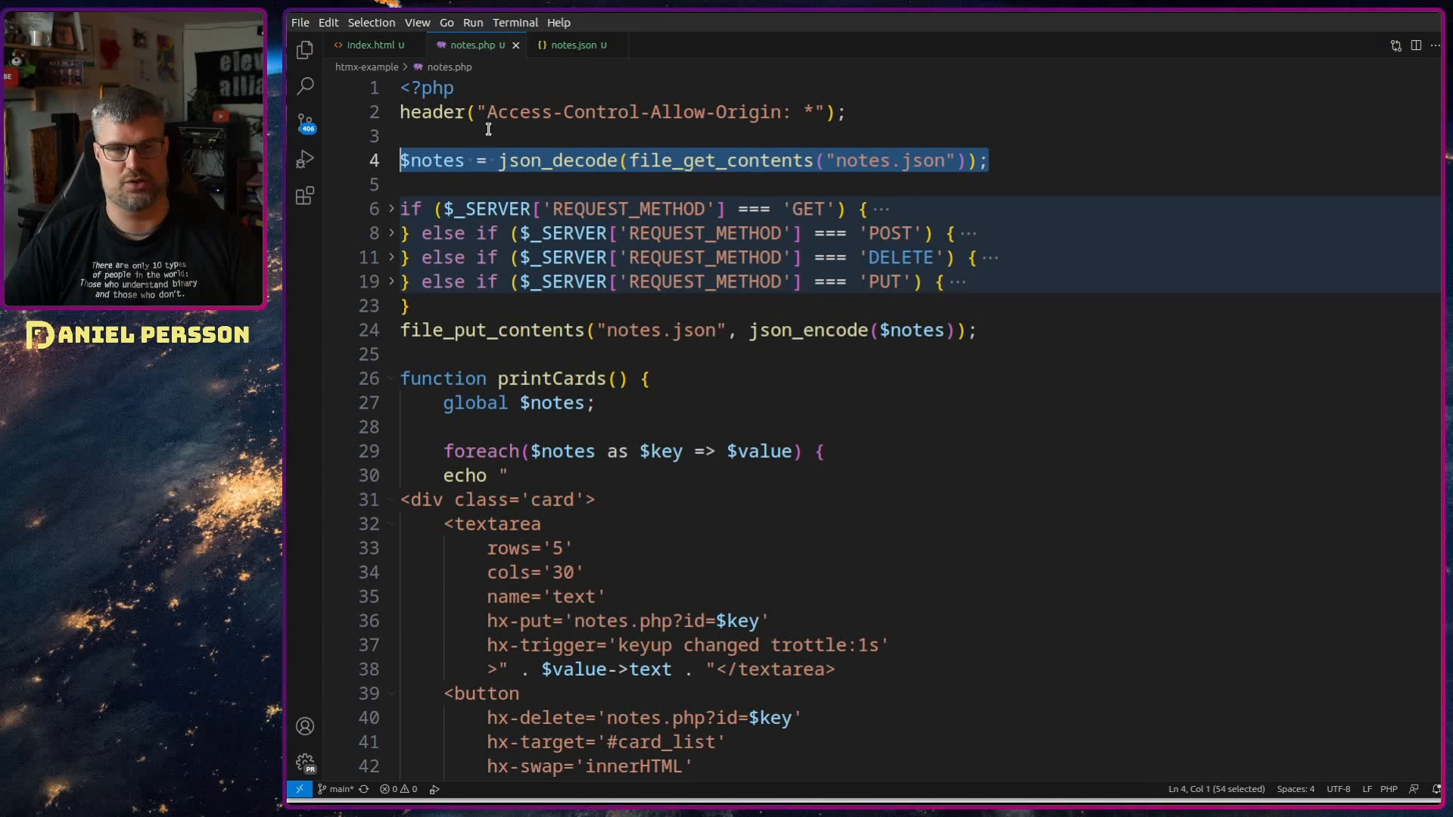
pyautogui.moveTo(989, 442)
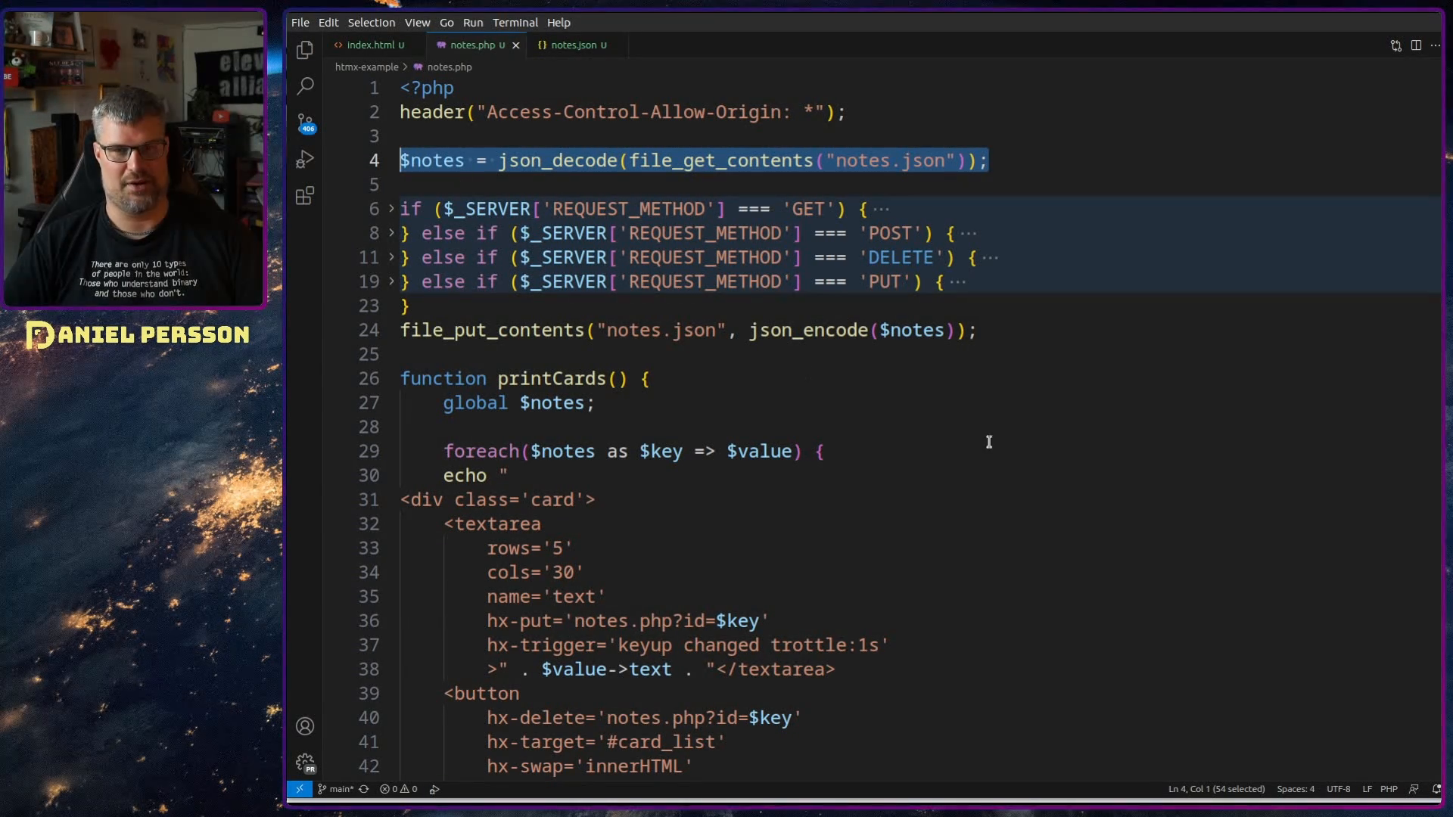
pyautogui.moveTo(809, 372)
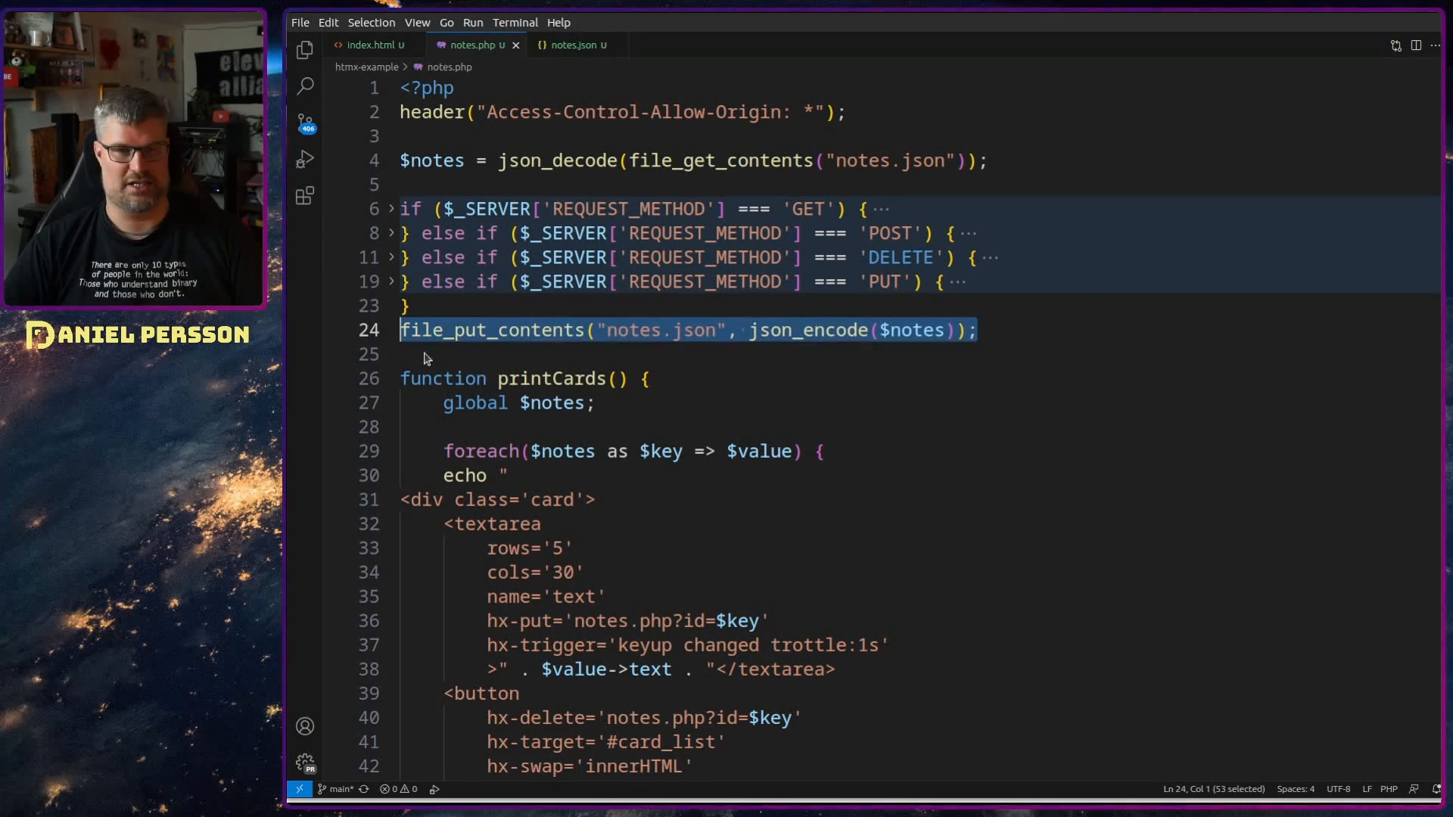
pyautogui.moveTo(1370, 338)
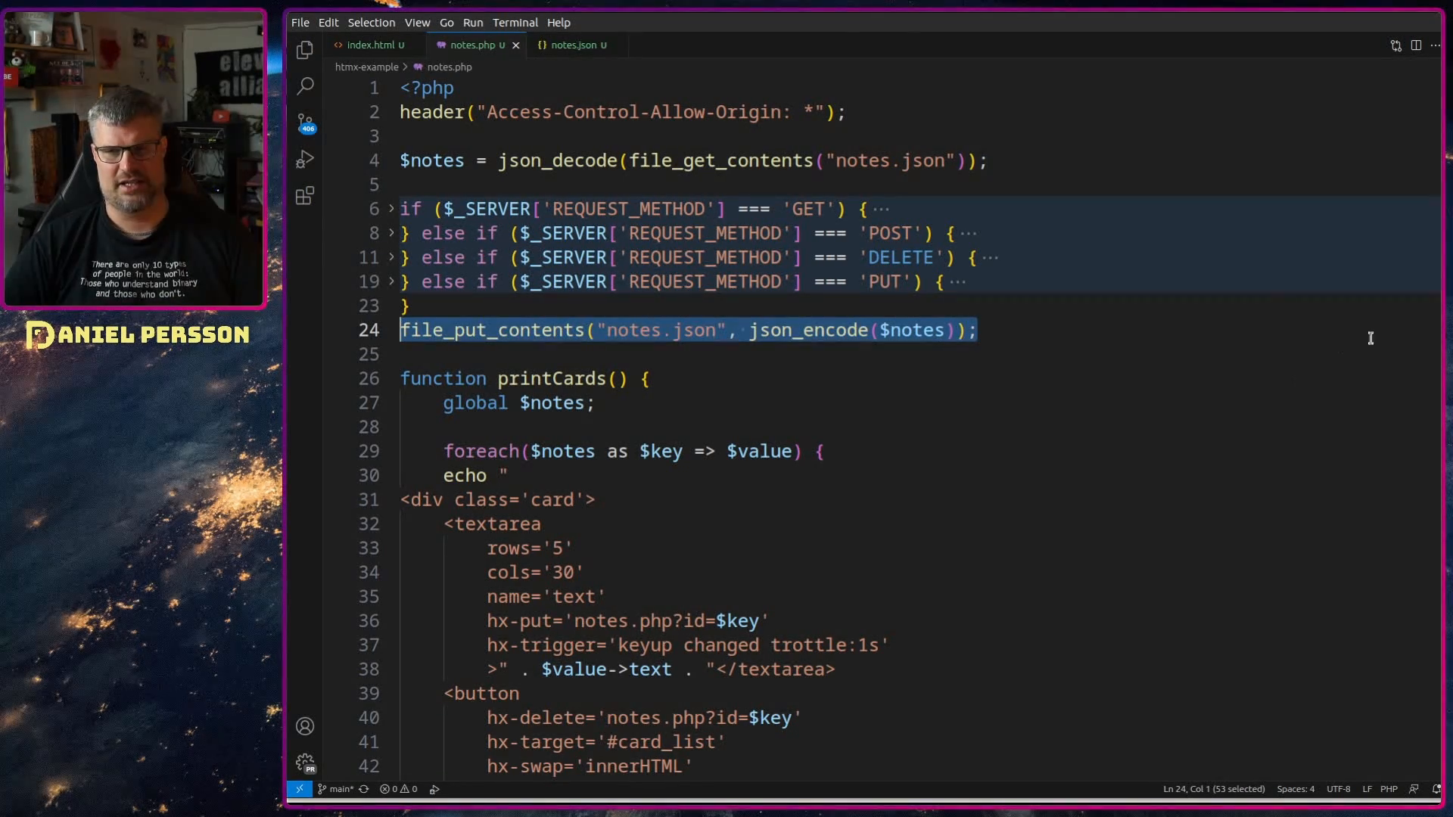
pyautogui.scroll(-3)
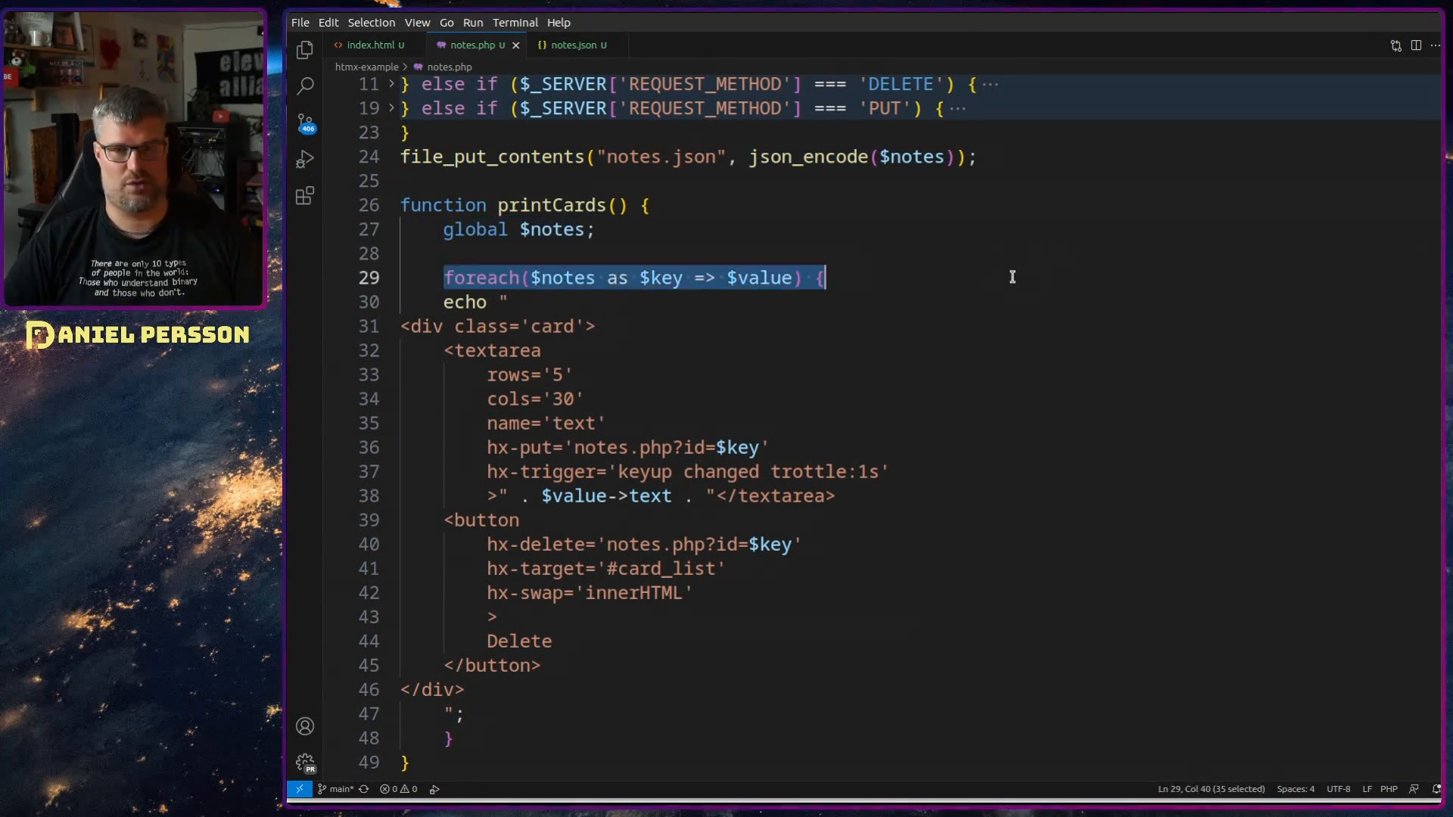
pyautogui.moveTo(470, 765)
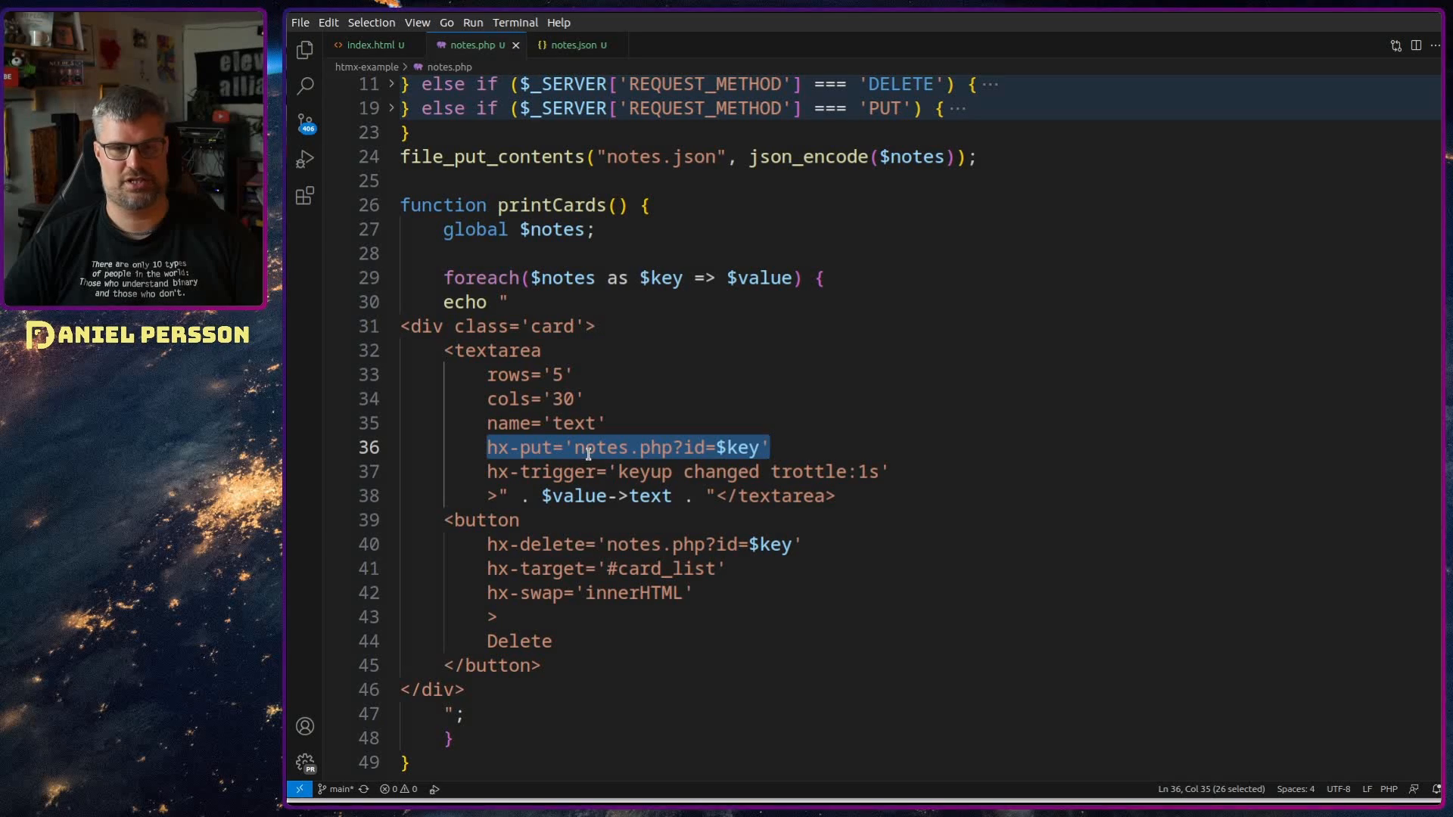
pyautogui.click(666, 447)
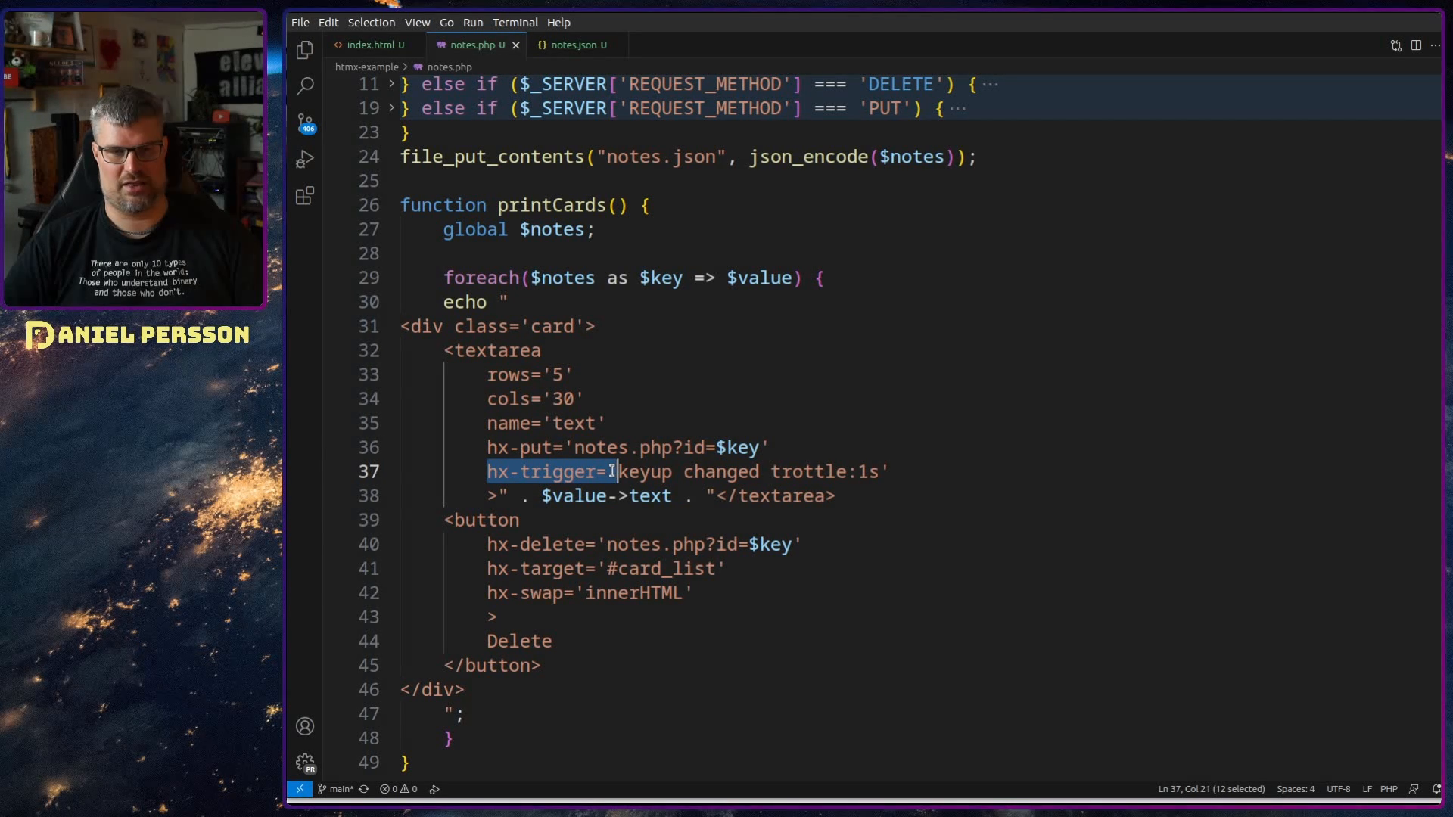
pyautogui.doubleClick(721, 472)
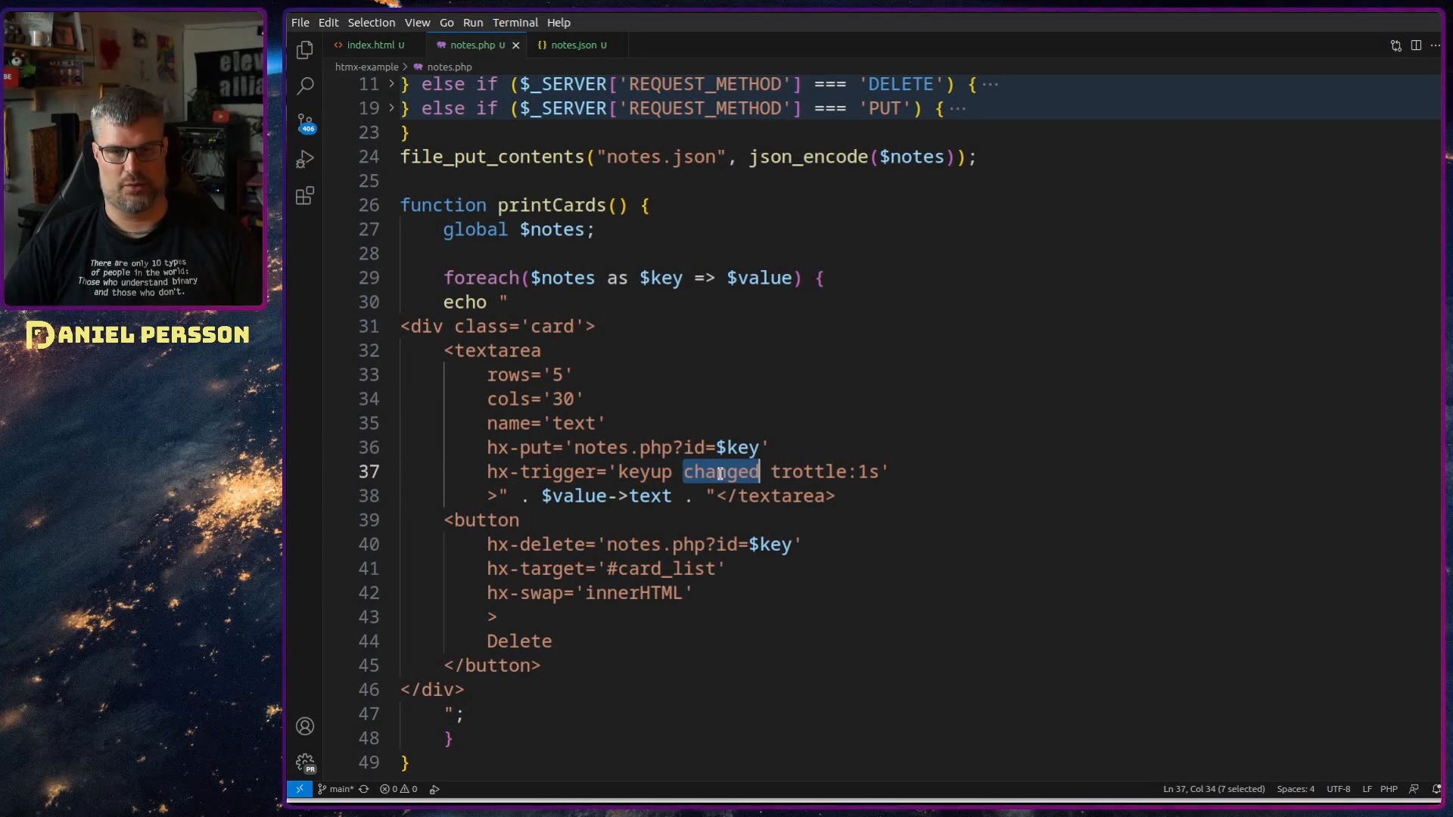
pyautogui.doubleClick(807, 471)
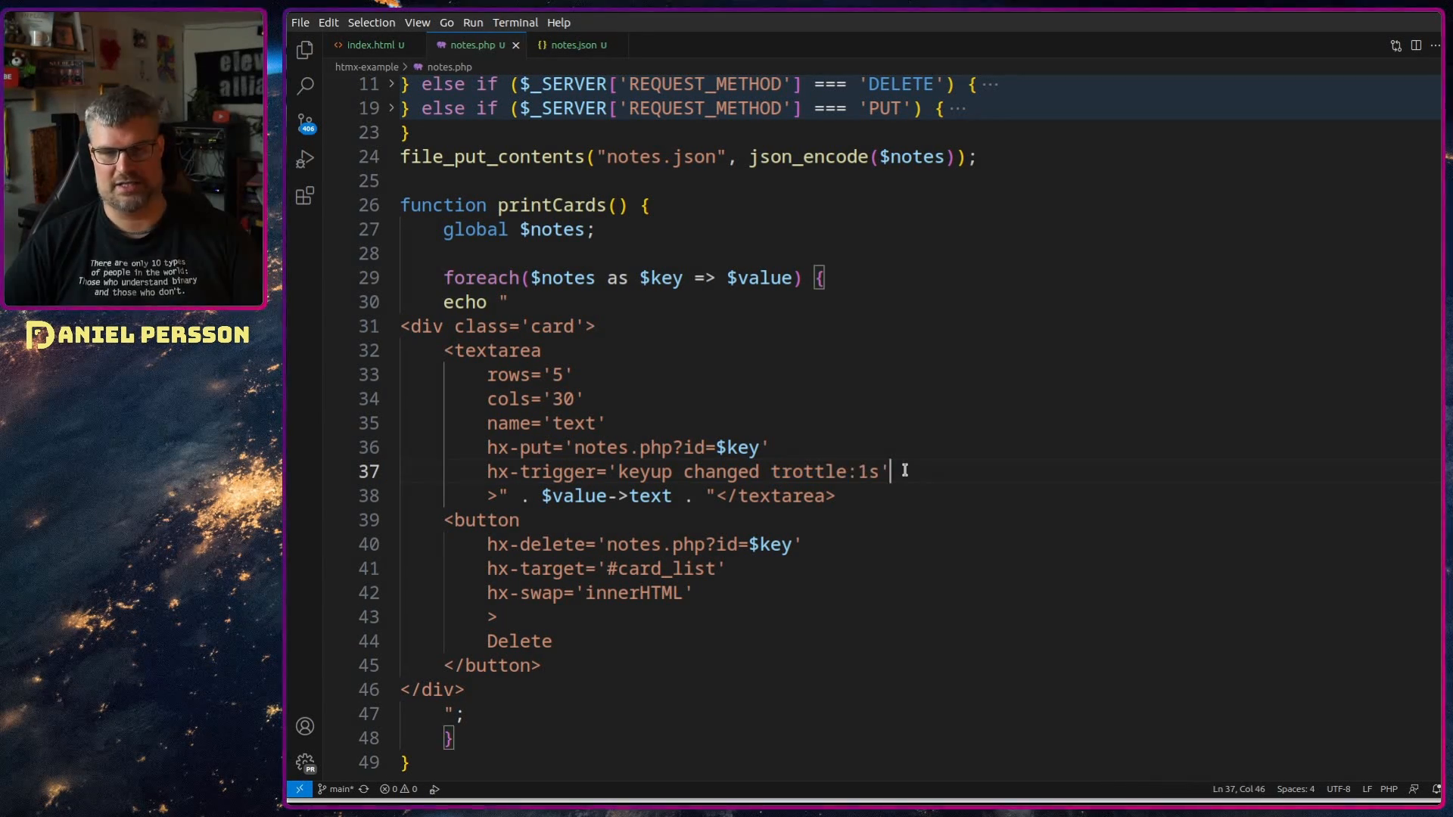
pyautogui.doubleClick(808, 471)
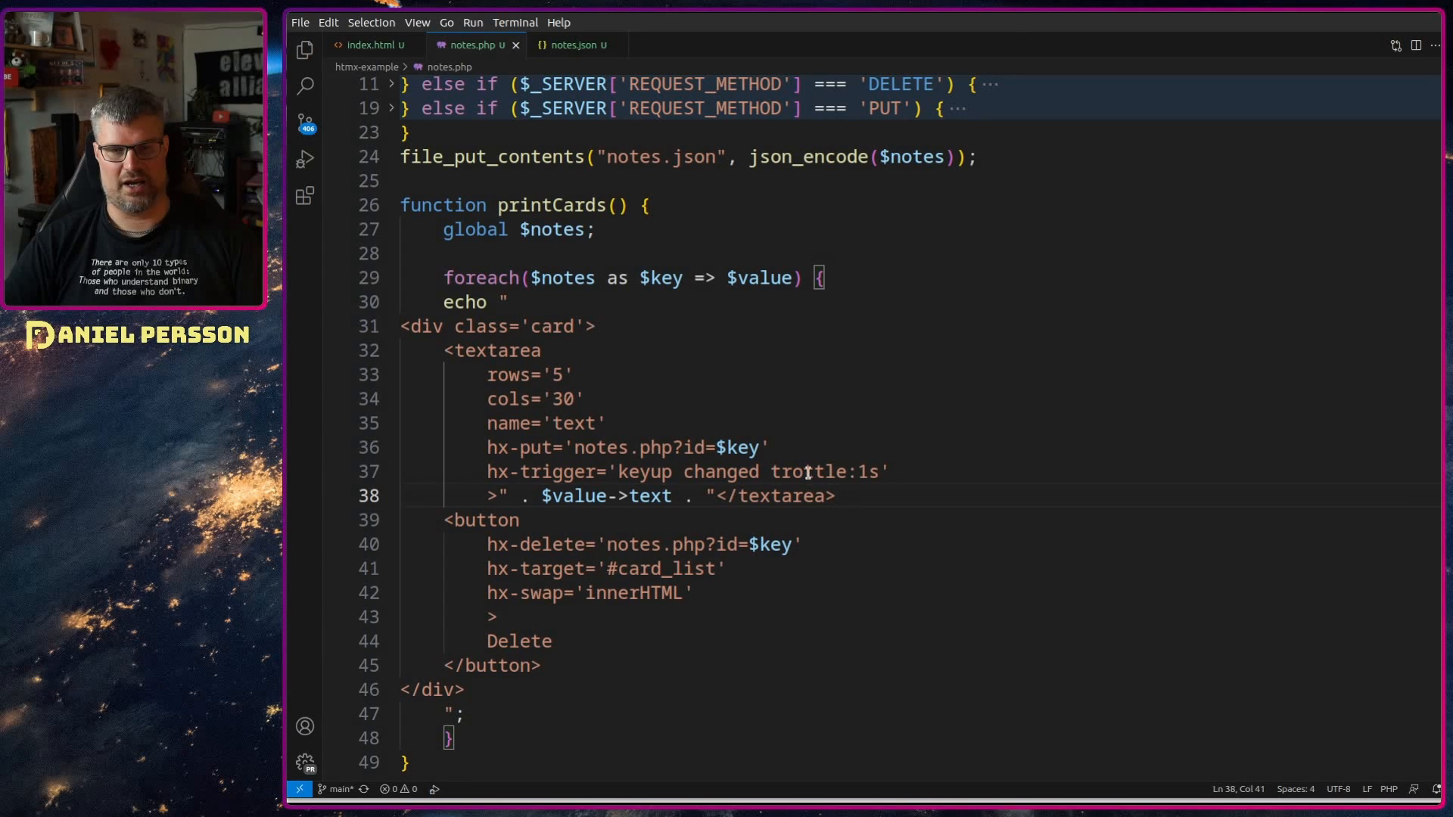
pyautogui.doubleClick(808, 472)
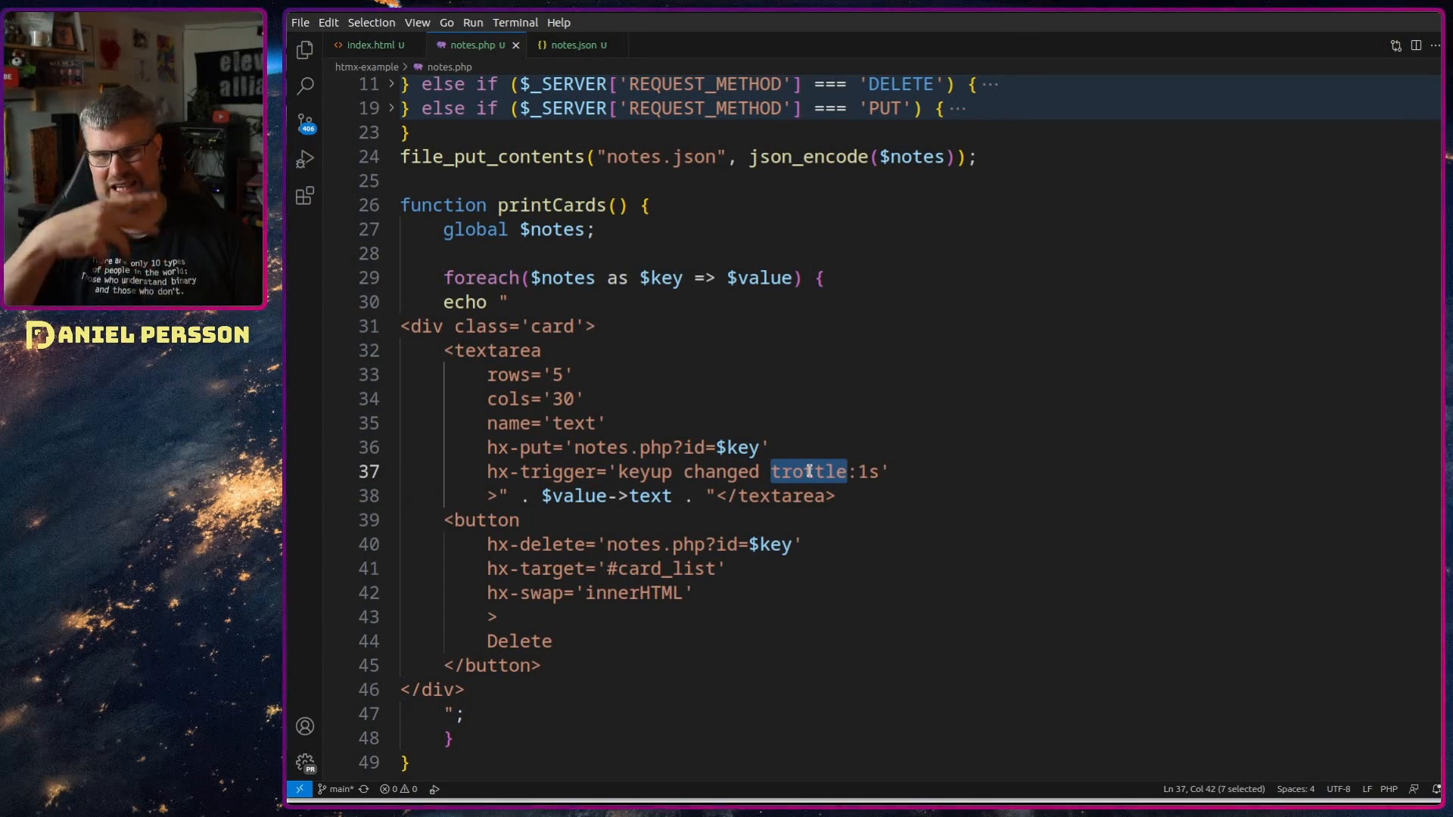
pyautogui.click(825, 496)
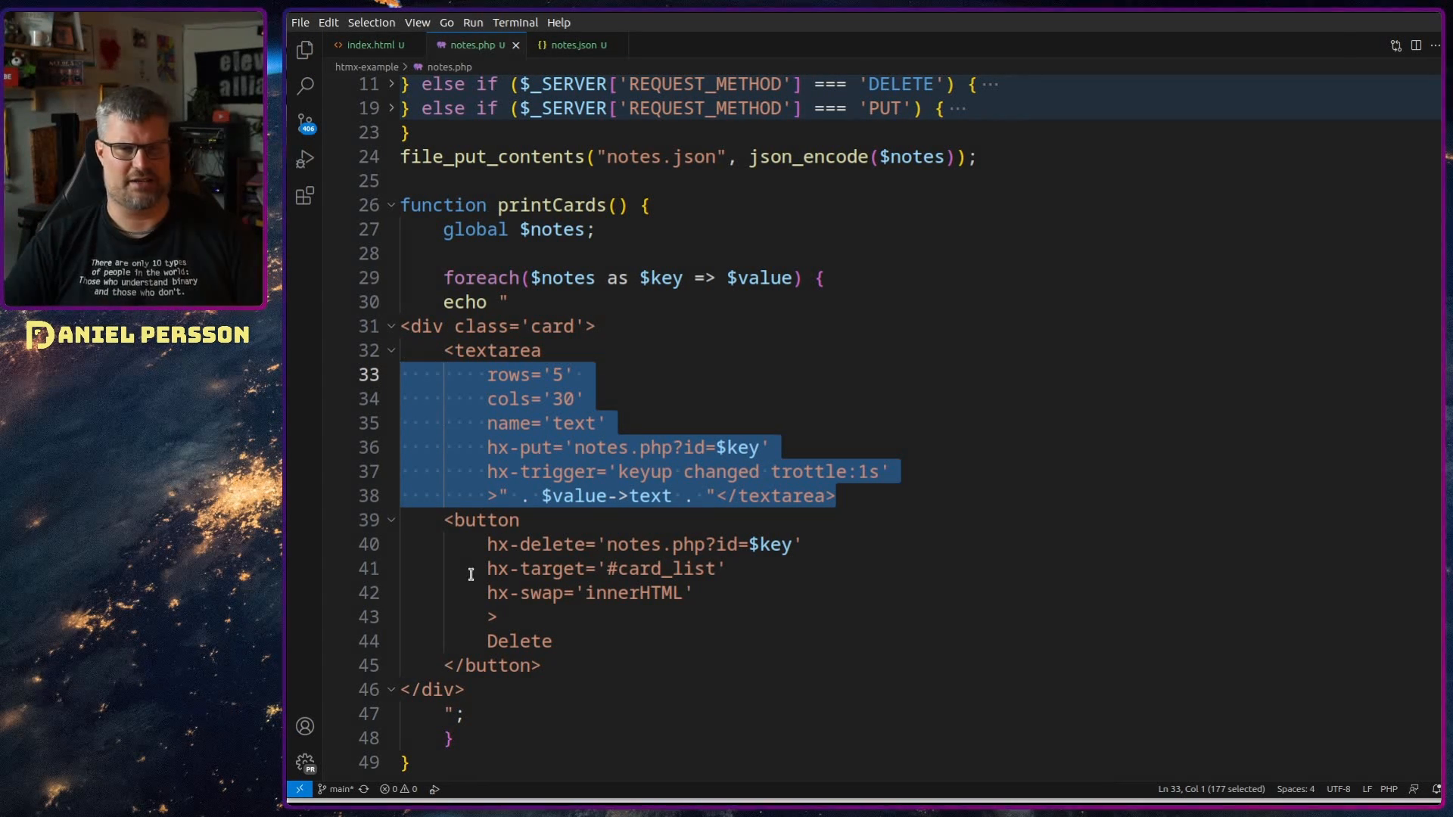
pyautogui.click(489, 545)
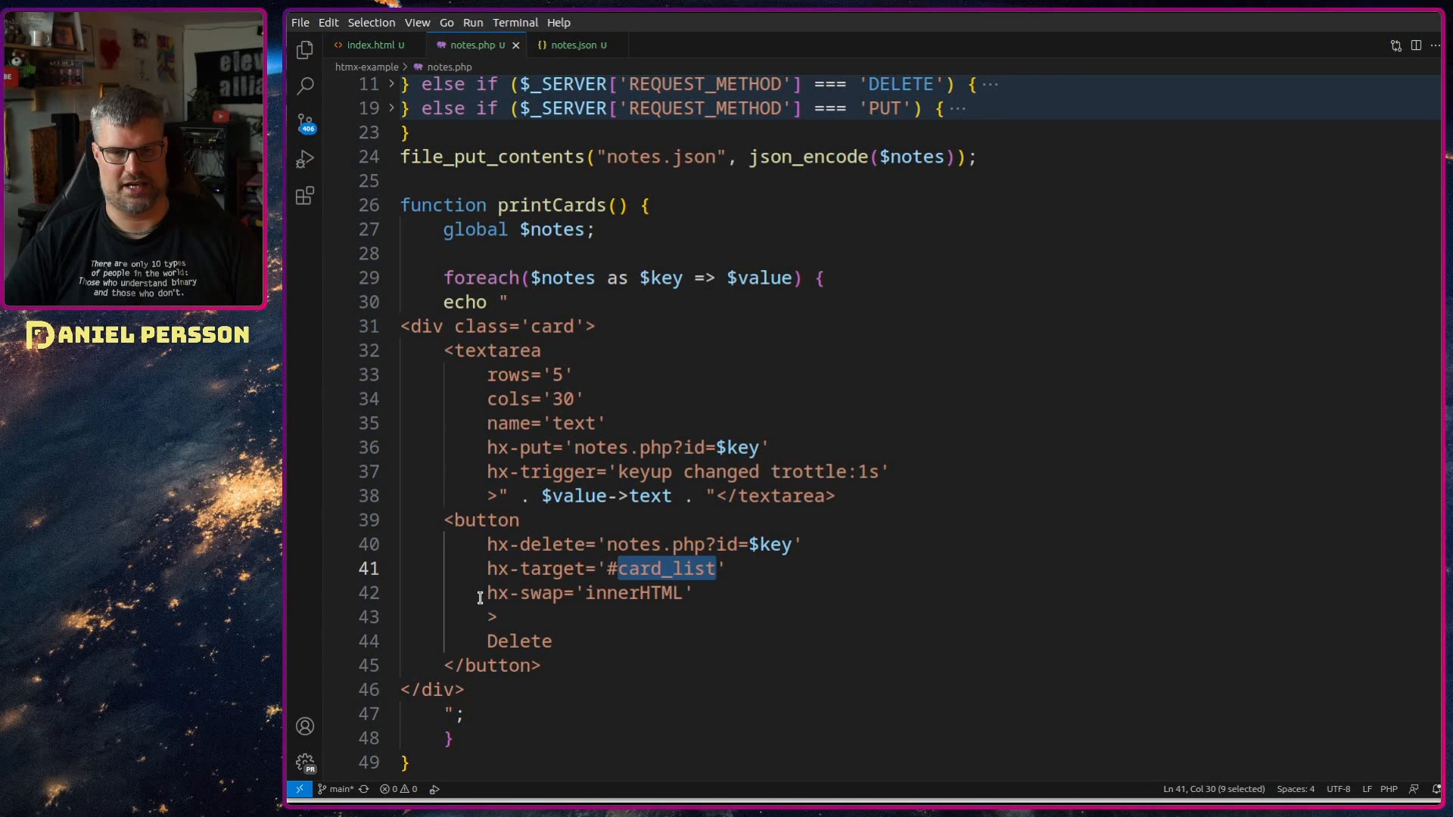
pyautogui.doubleClick(633, 594)
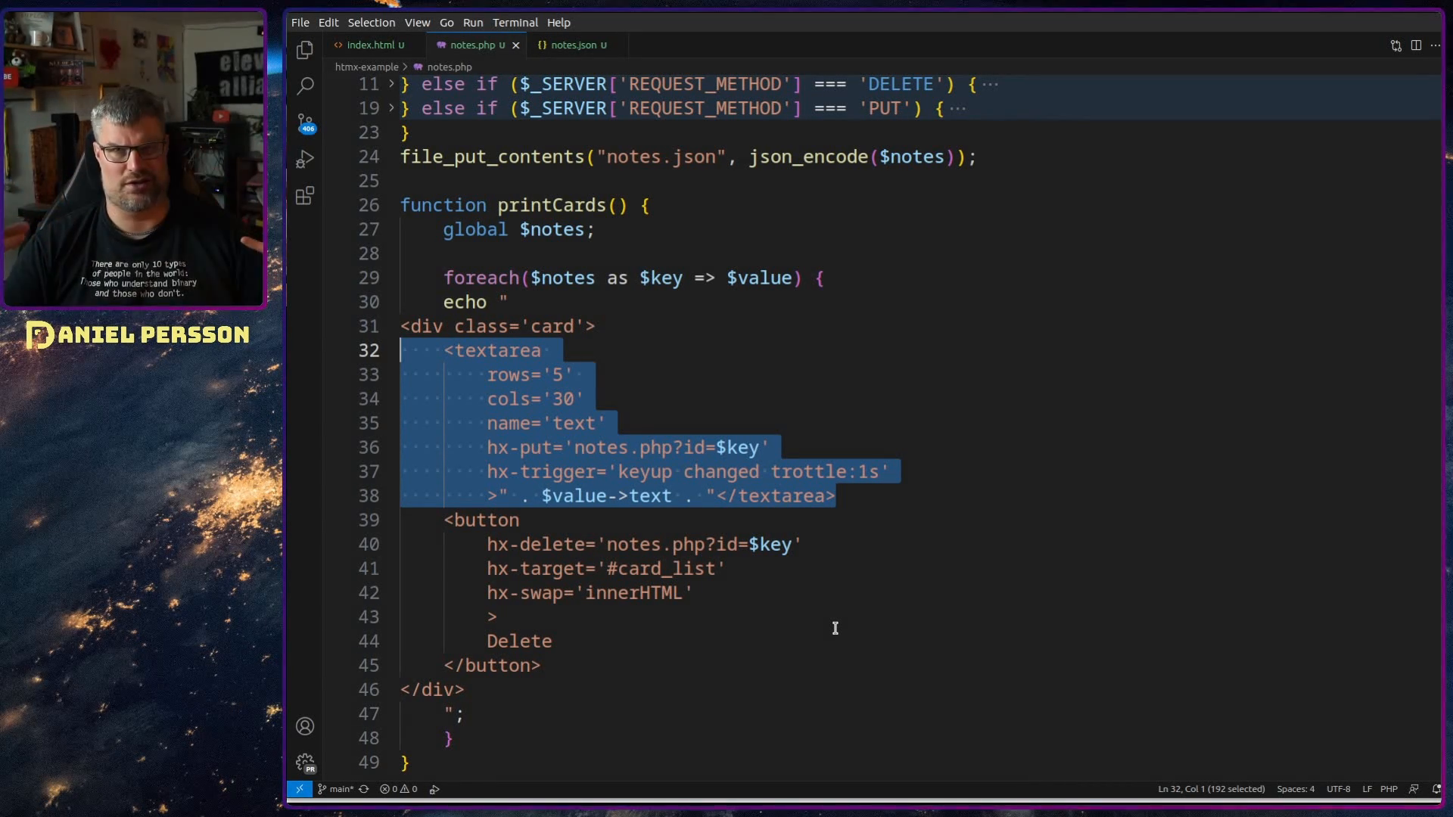
pyautogui.moveTo(1271, 380)
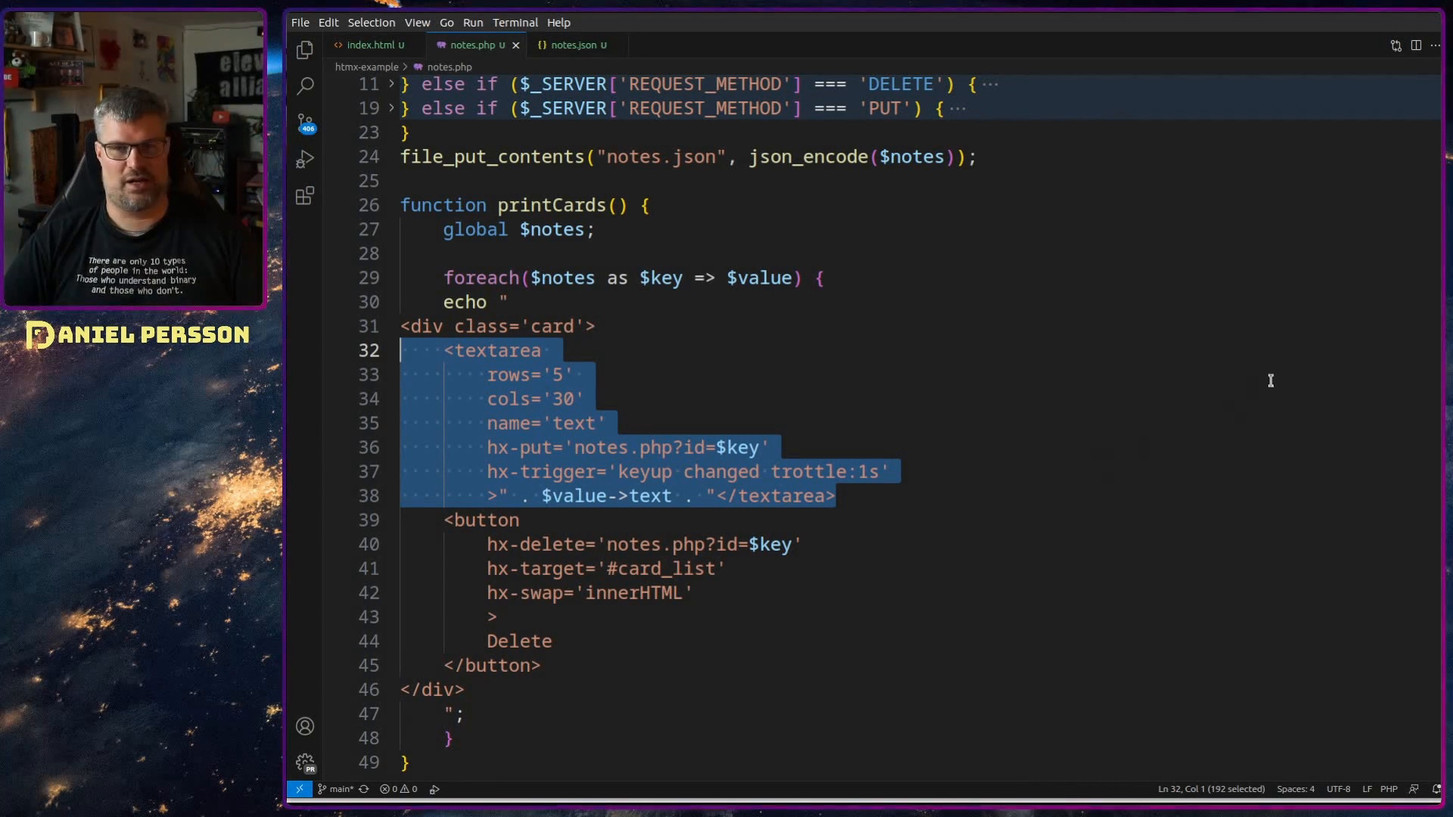
pyautogui.scroll(3)
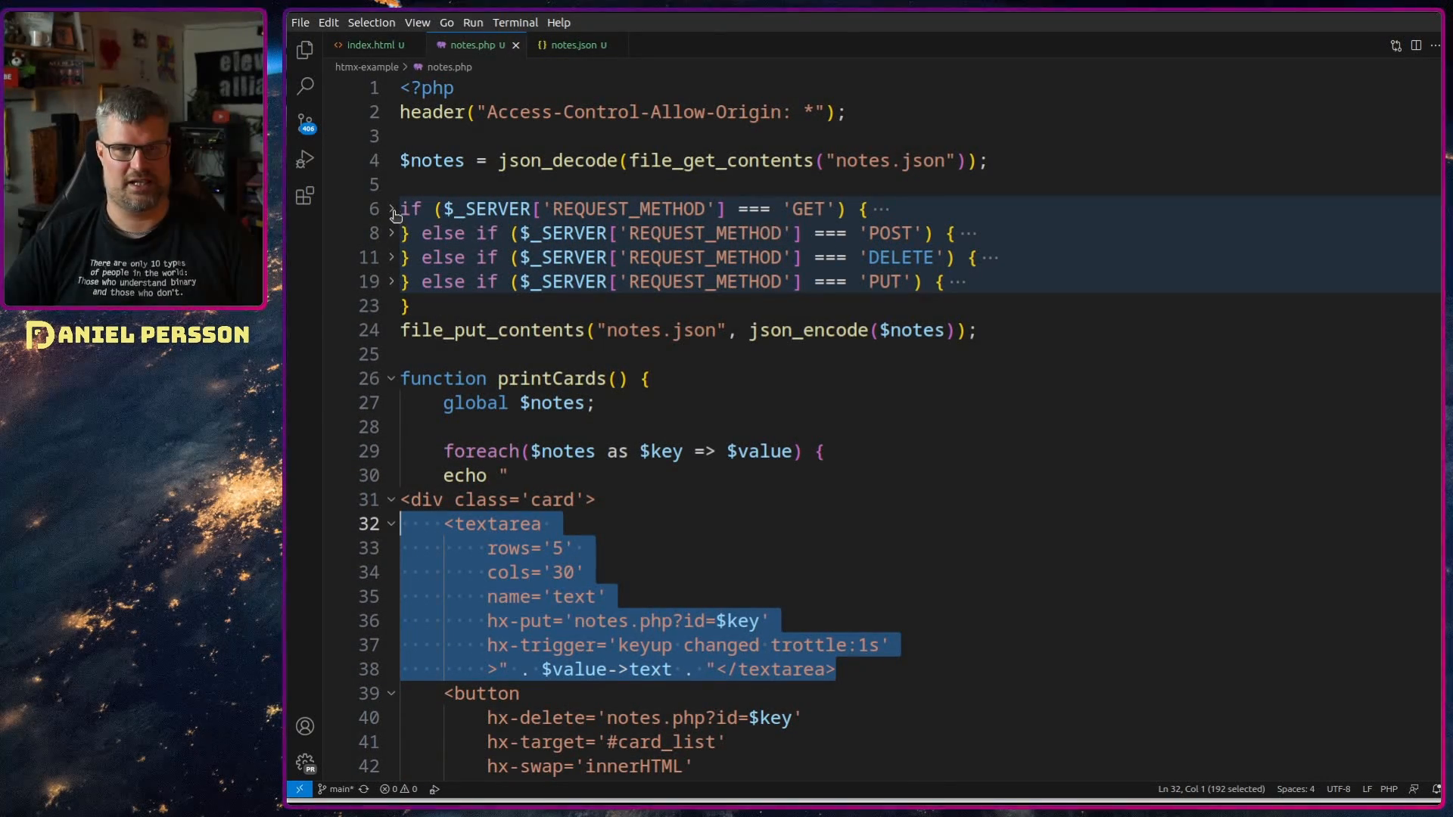
# - Expand the GET handler in notes.php, then fold it away again
pyautogui.click(390, 209)
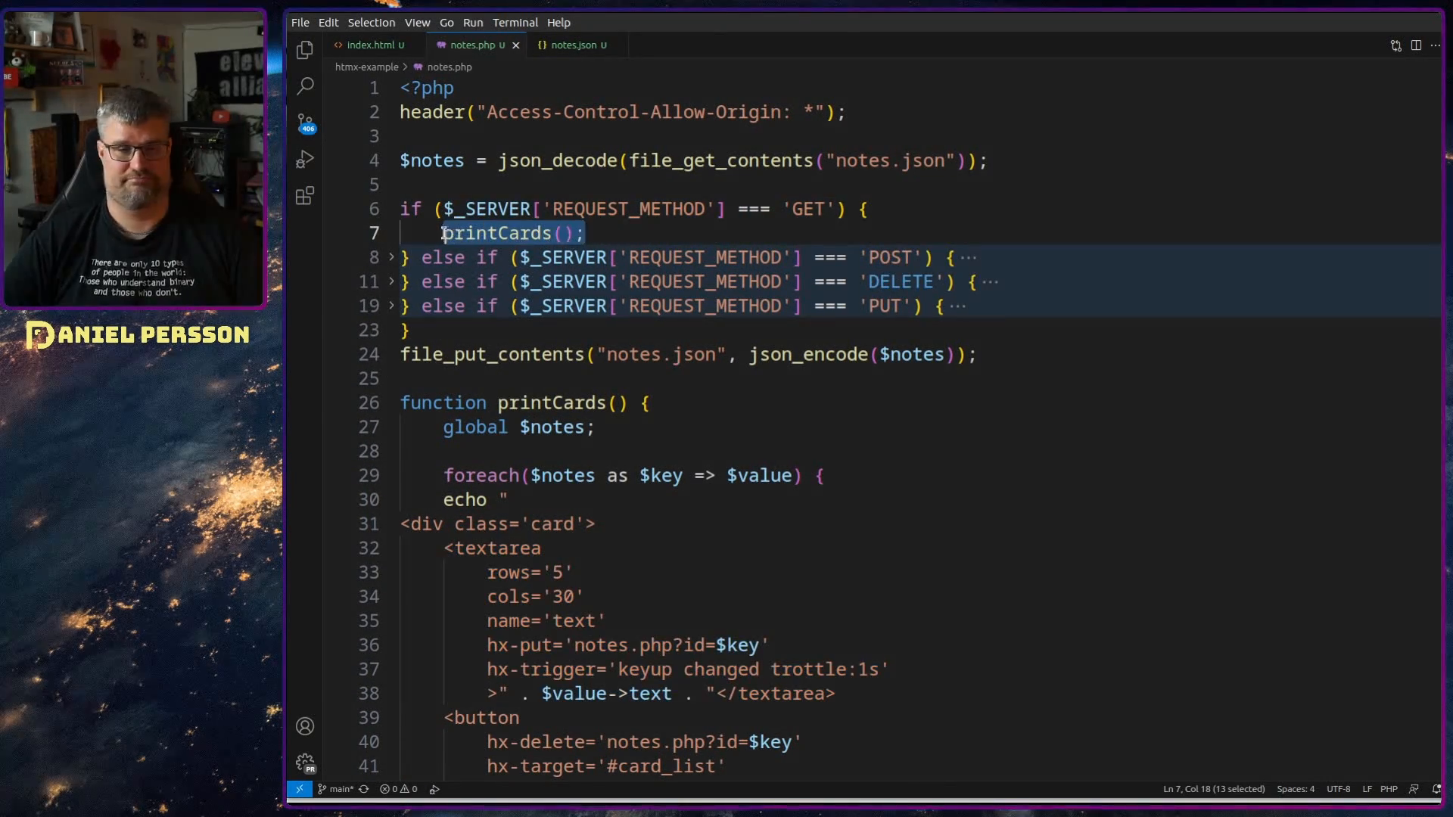
pyautogui.click(391, 207)
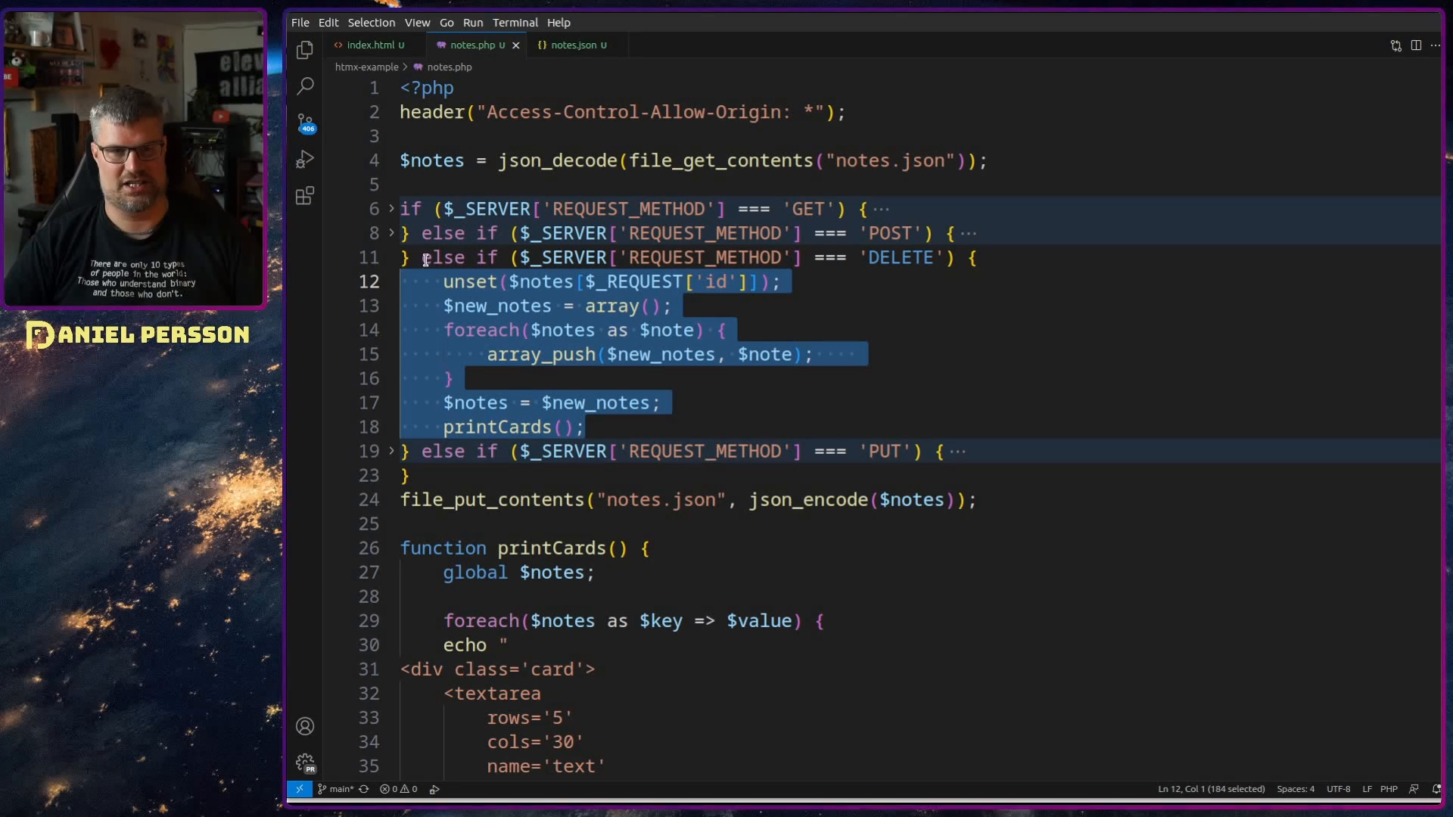
# - Fold DELETE, expand PUT, and highlight $values on the urldecode line
pyautogui.click(390, 258)
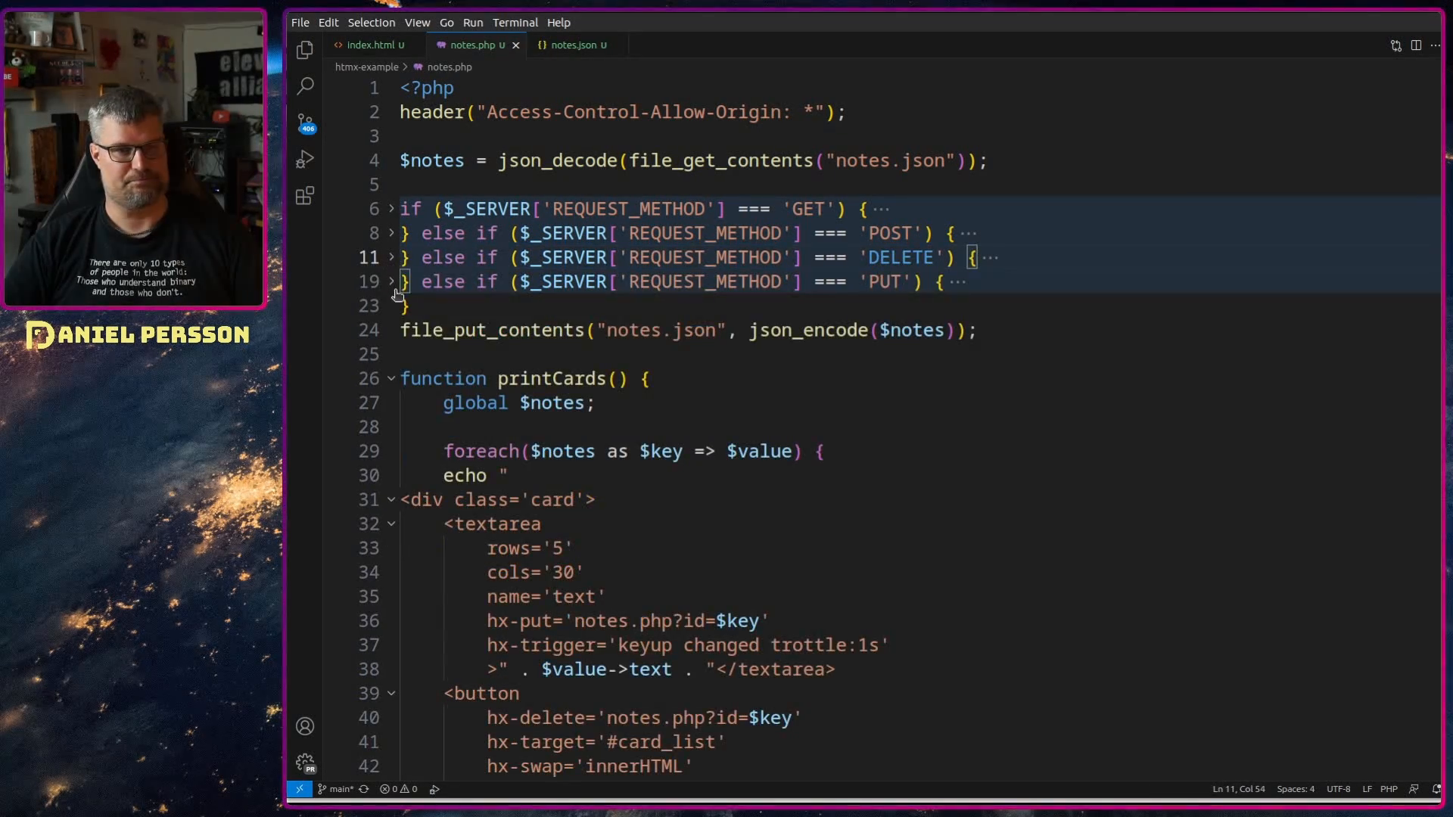
pyautogui.click(391, 282)
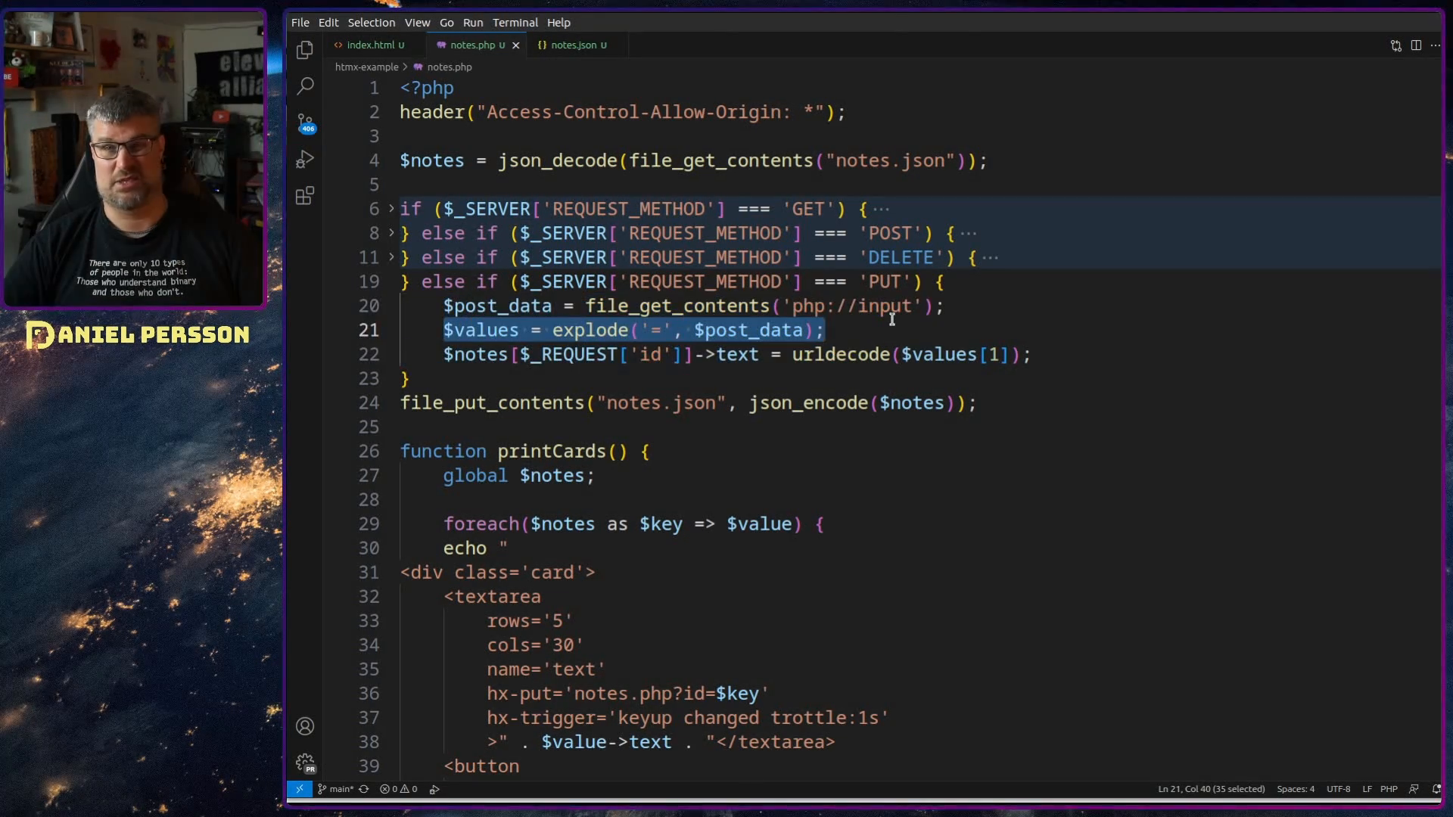
pyautogui.moveTo(591, 330)
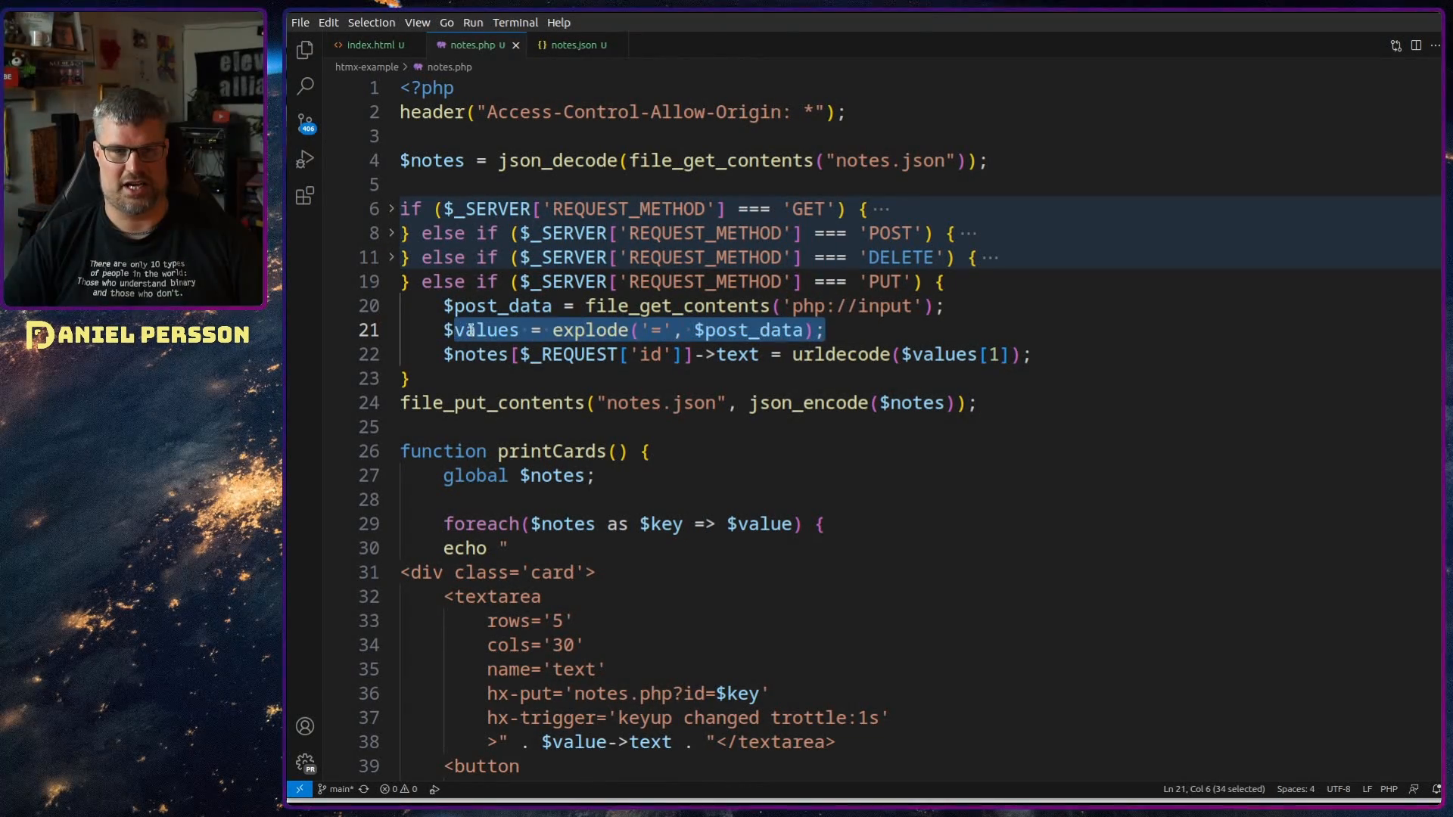
pyautogui.click(933, 355)
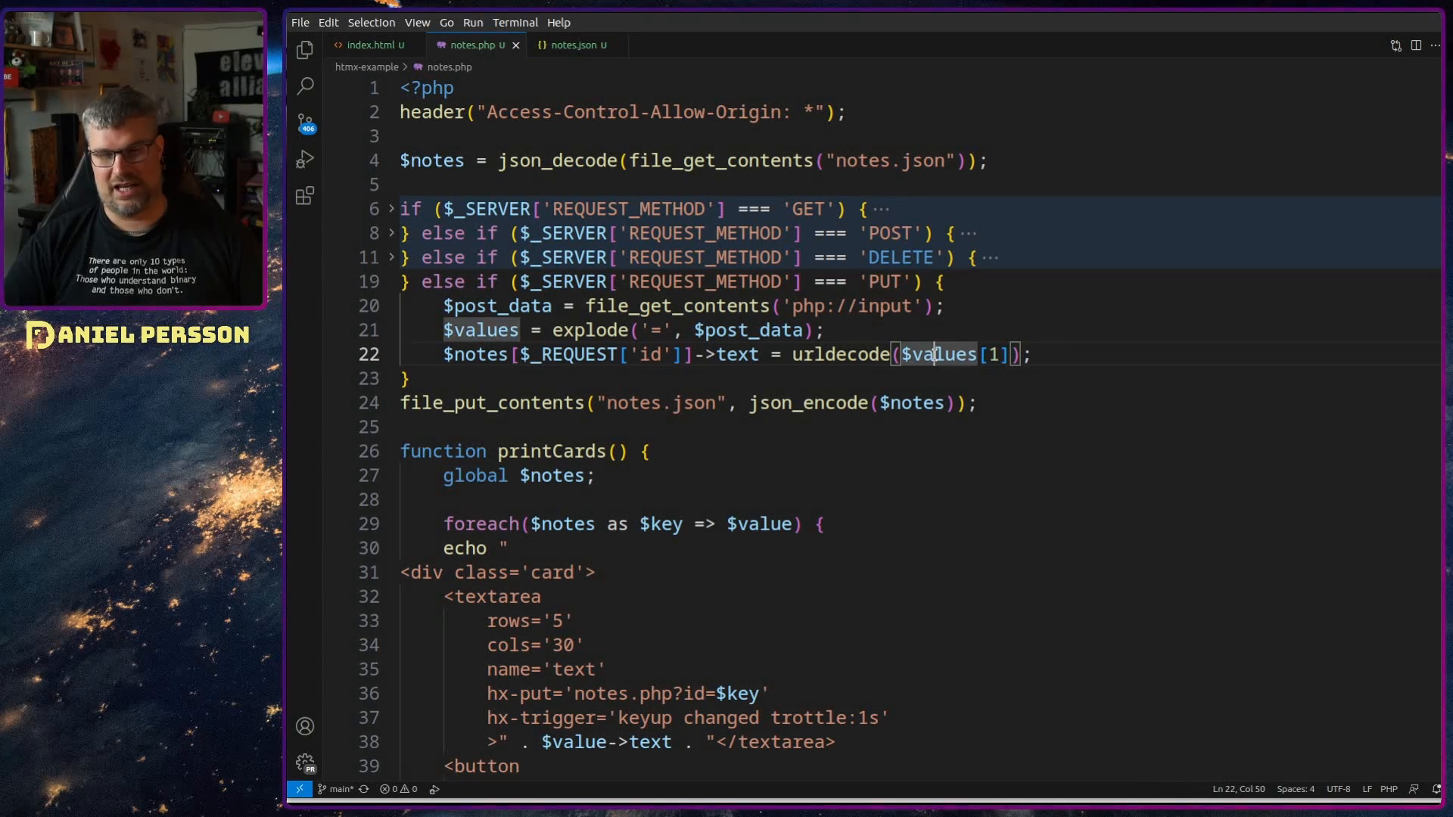
pyautogui.doubleClick(841, 354)
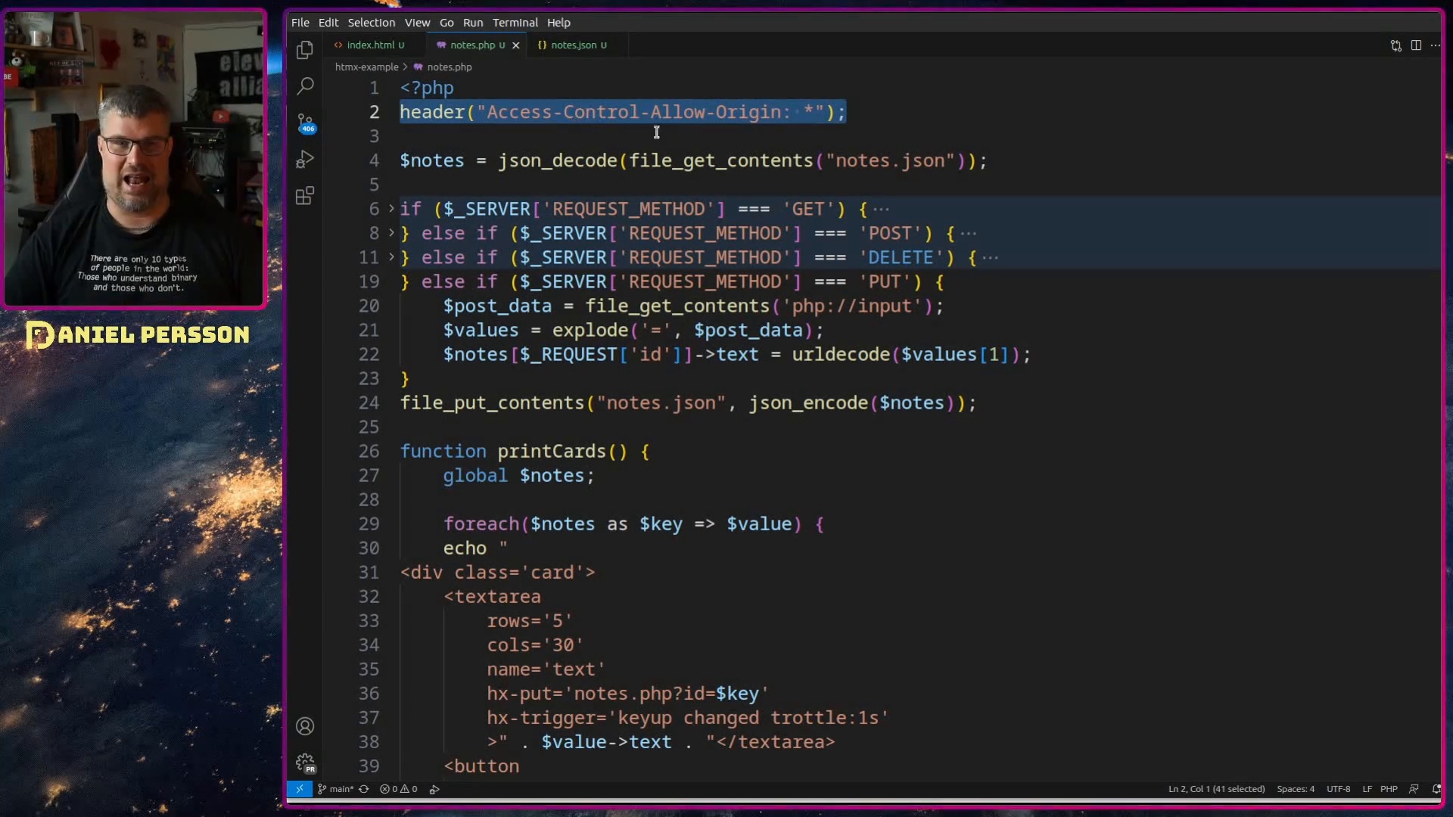
pyautogui.click(797, 112)
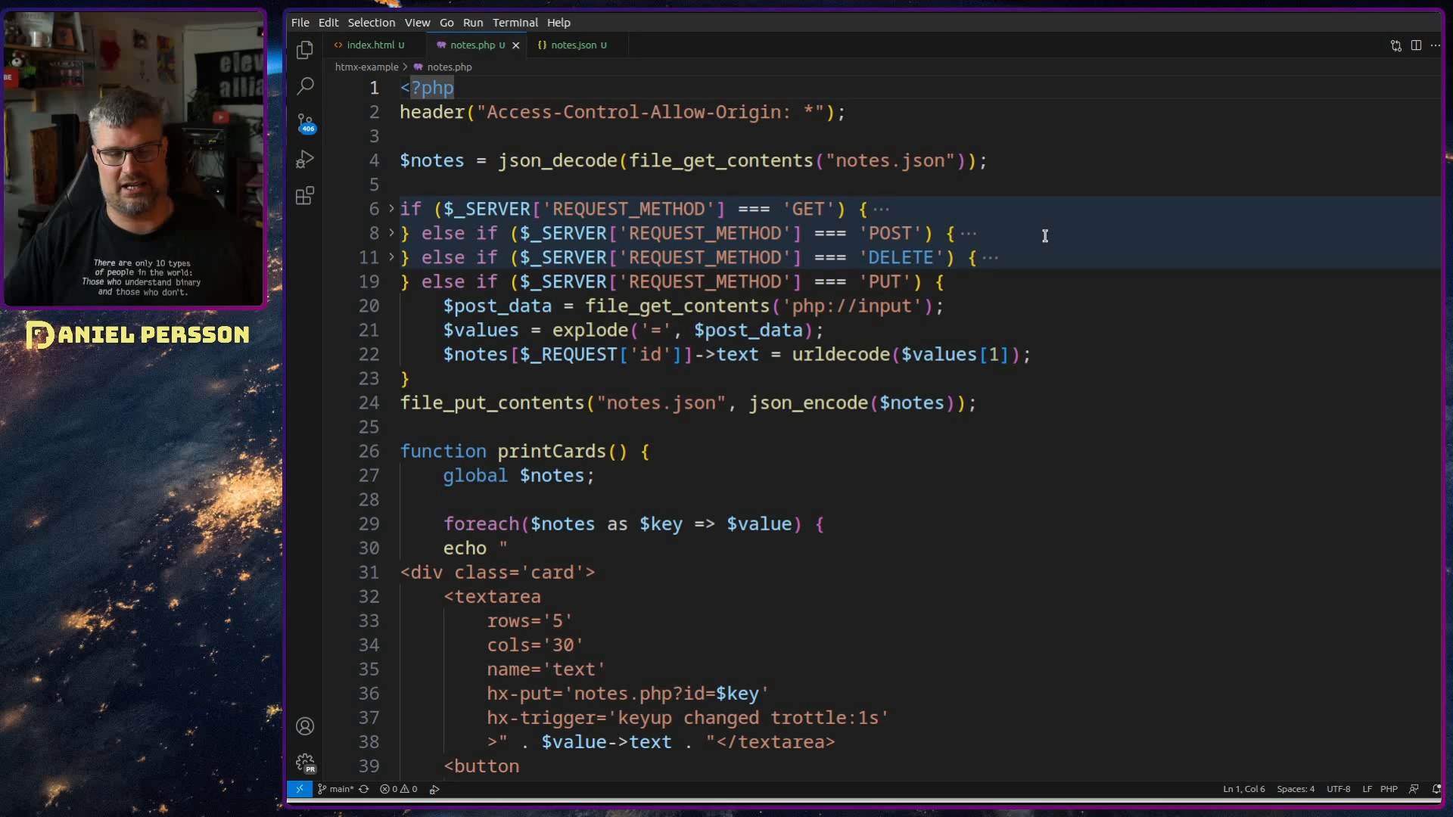
pyautogui.moveTo(1287, 288)
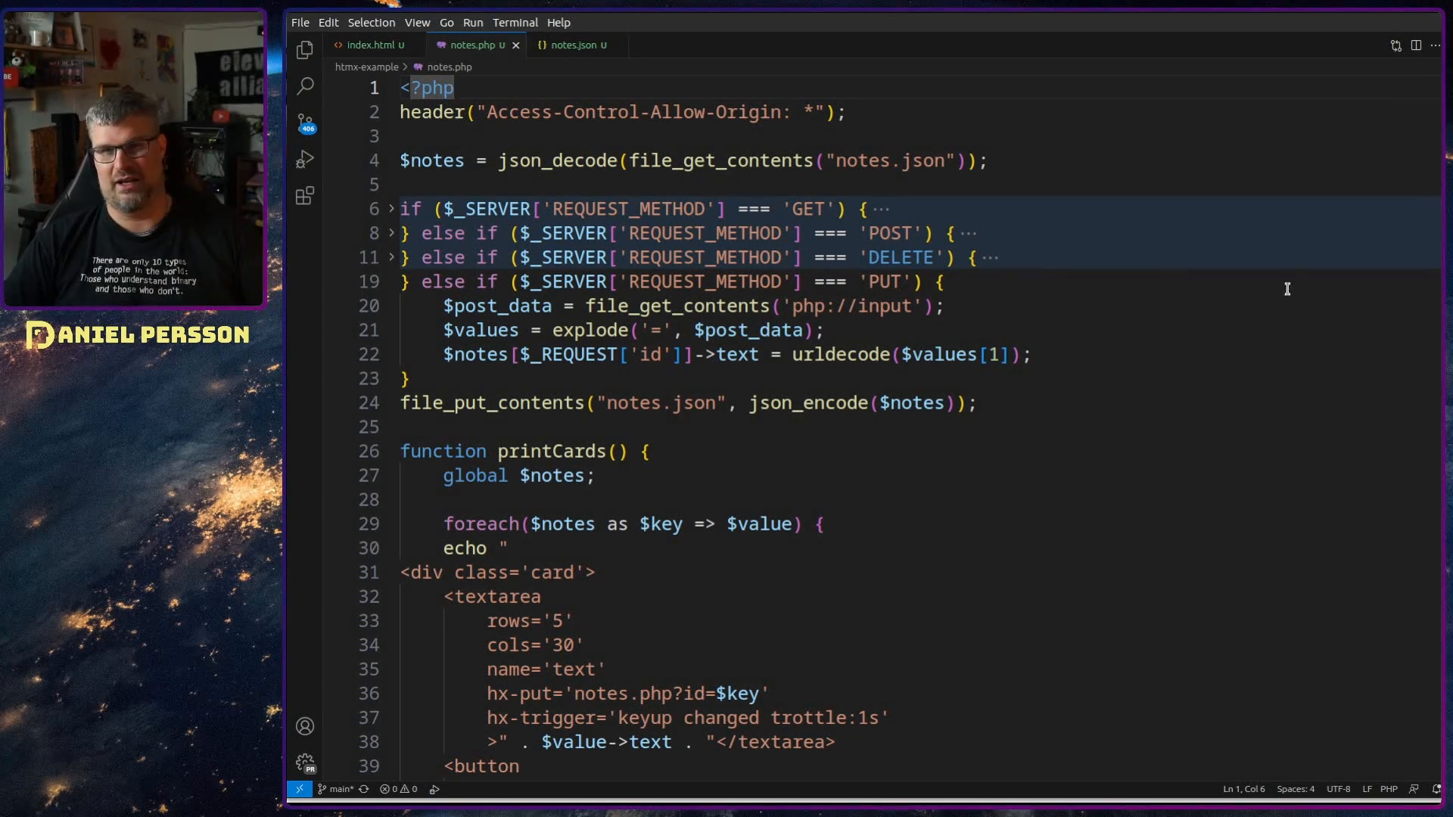
pyautogui.moveTo(1290, 276)
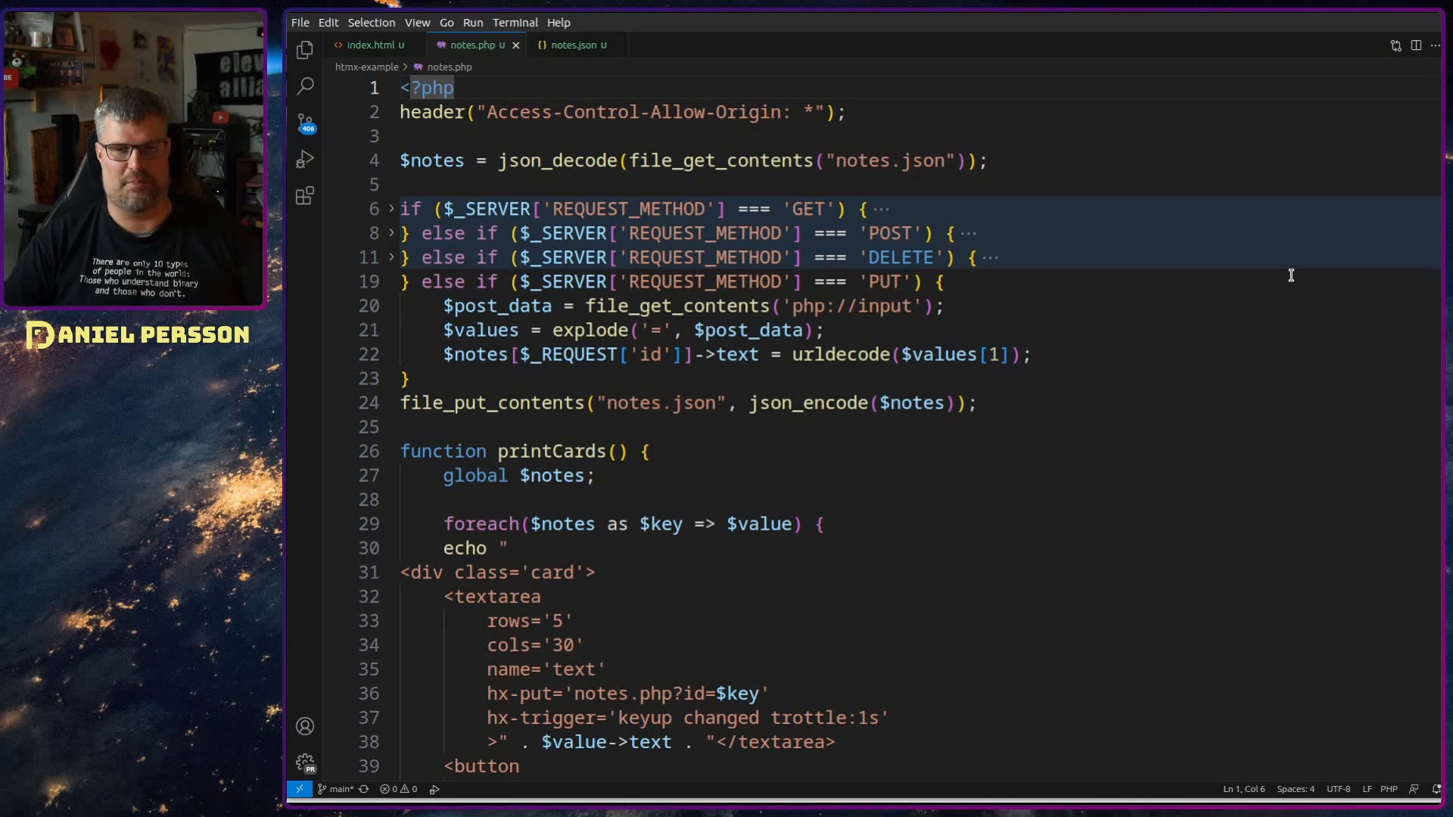
pyautogui.moveTo(1112, 410)
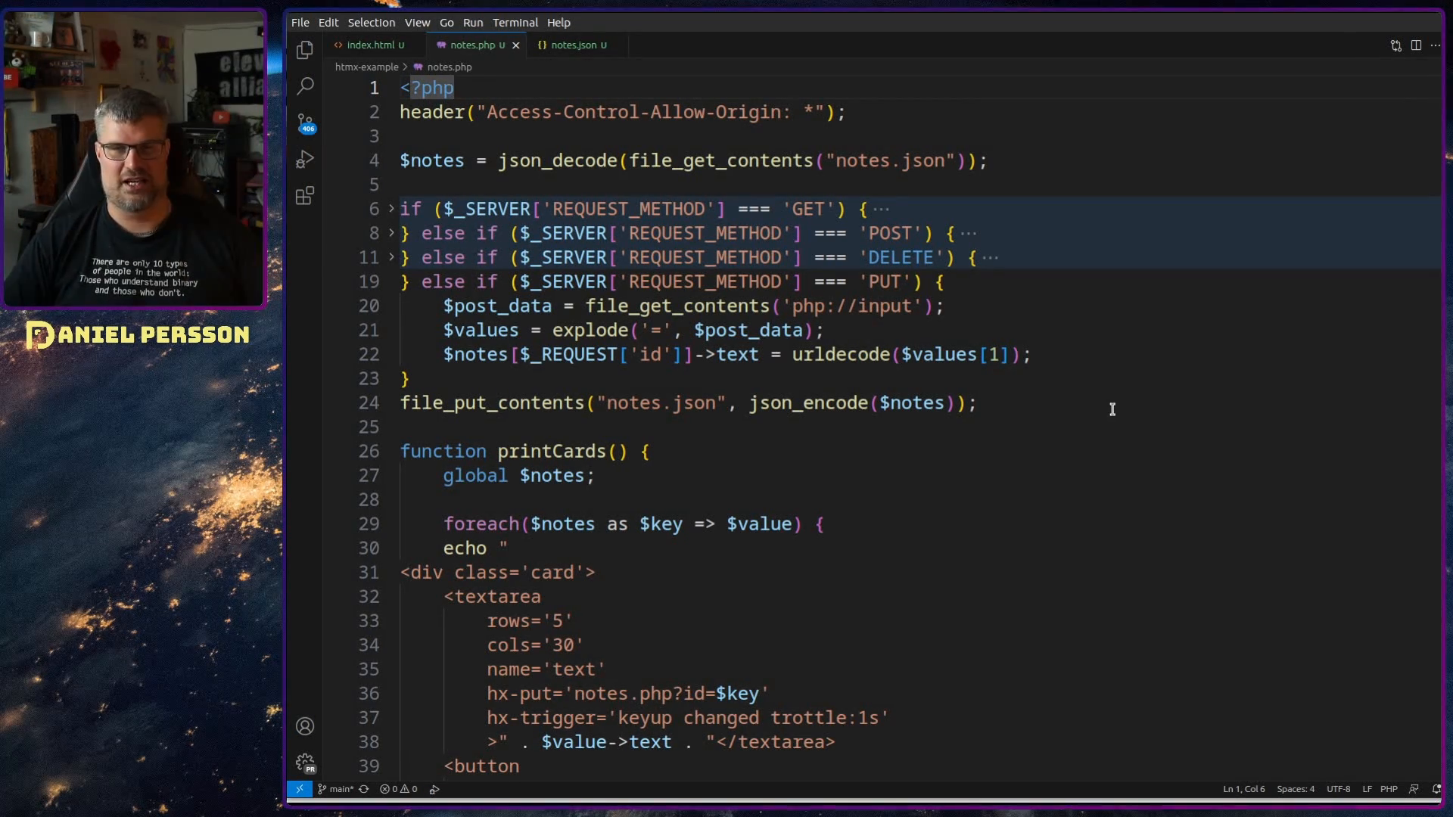